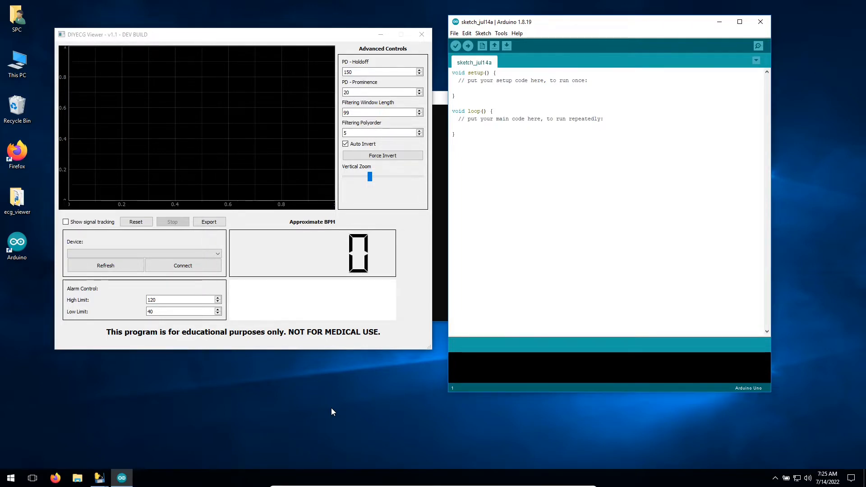
{"action": "mouse_move", "coordinate": [313, 406]}
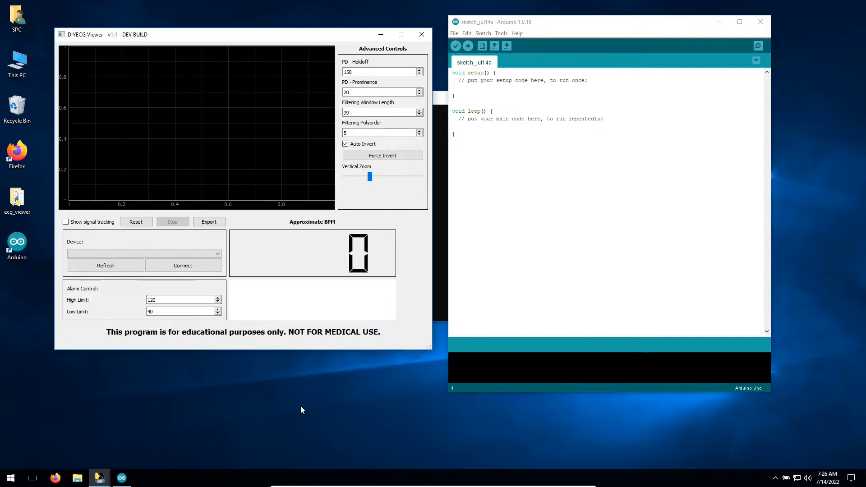
- Check the Arduino IDE Tools > Port menu and find no serial port offered
{"action": "left_click", "coordinate": [105, 265]}
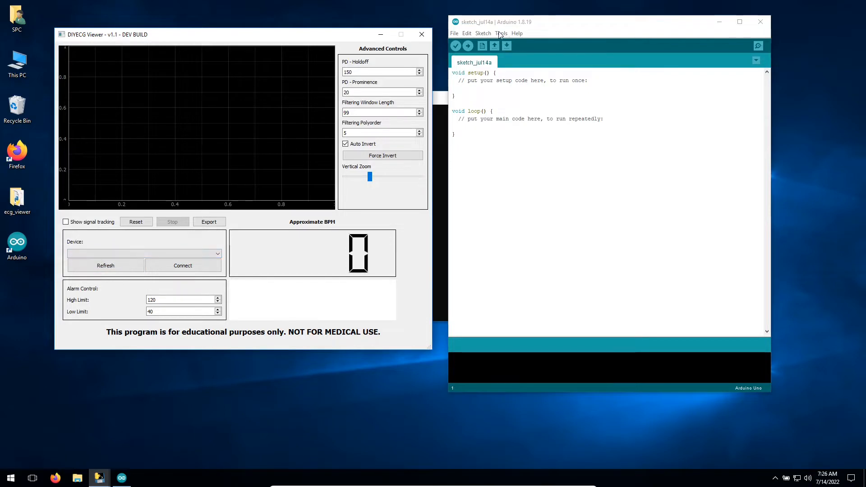
{"action": "left_click", "coordinate": [501, 33]}
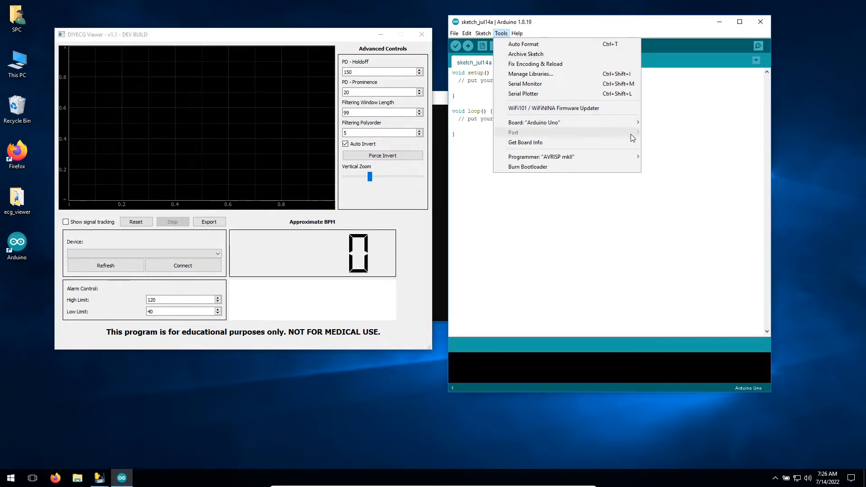
{"action": "left_click", "coordinate": [380, 381]}
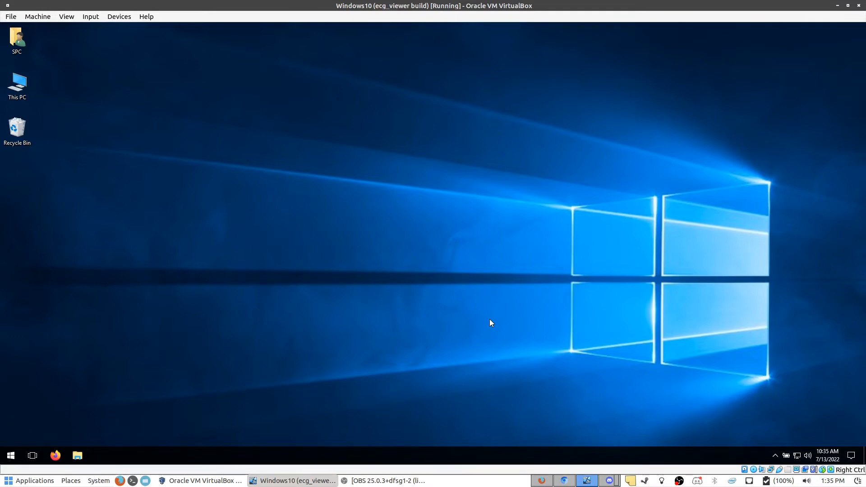
{"action": "mouse_move", "coordinate": [484, 318]}
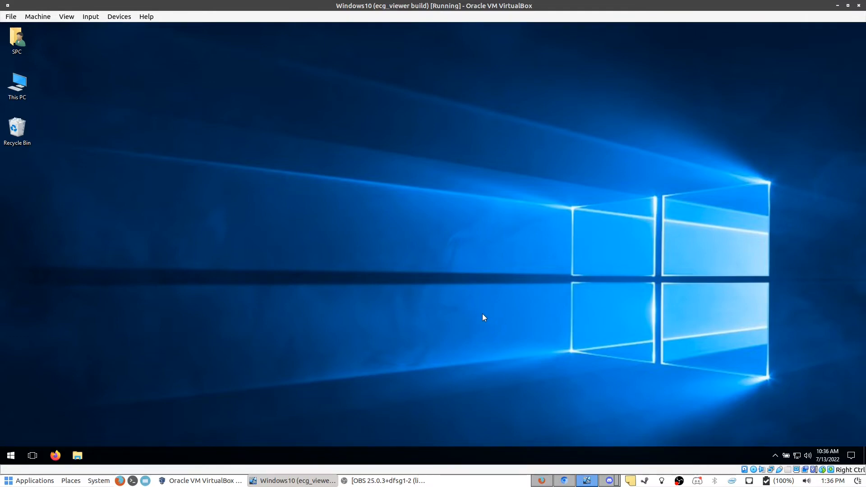
{"action": "mouse_move", "coordinate": [471, 315]}
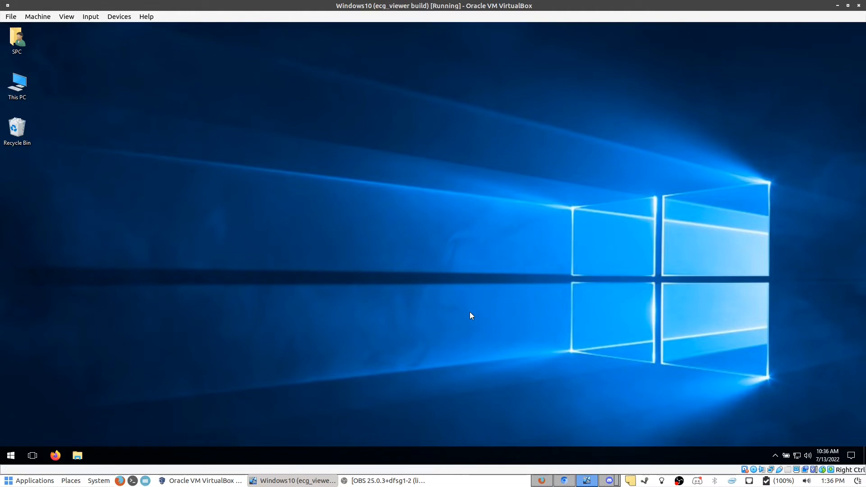
{"action": "mouse_move", "coordinate": [96, 373]}
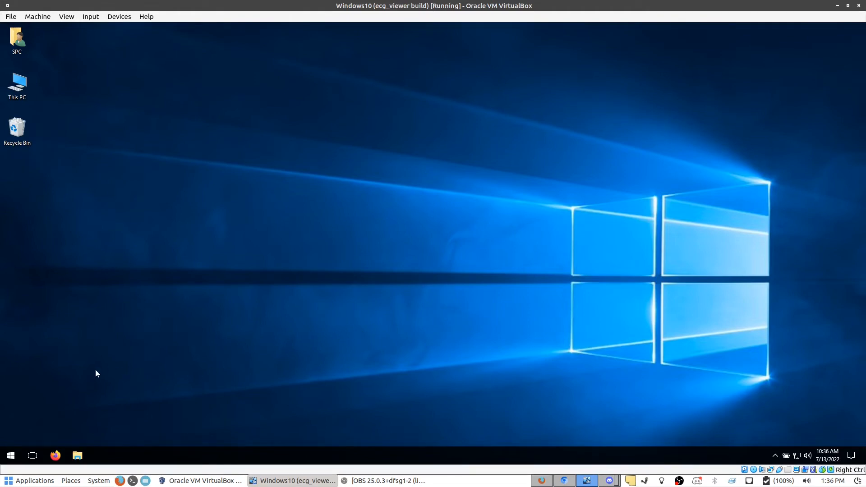
- Launch Firefox, search 'ftdi driver', and open the ftdichip.com VCP Drivers result
{"action": "left_click", "coordinate": [55, 455]}
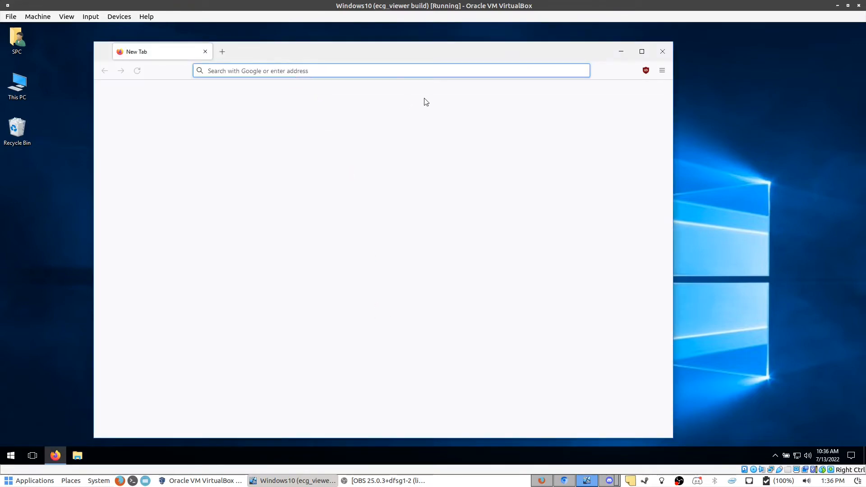
{"action": "type", "text": "ftdi+driver"}
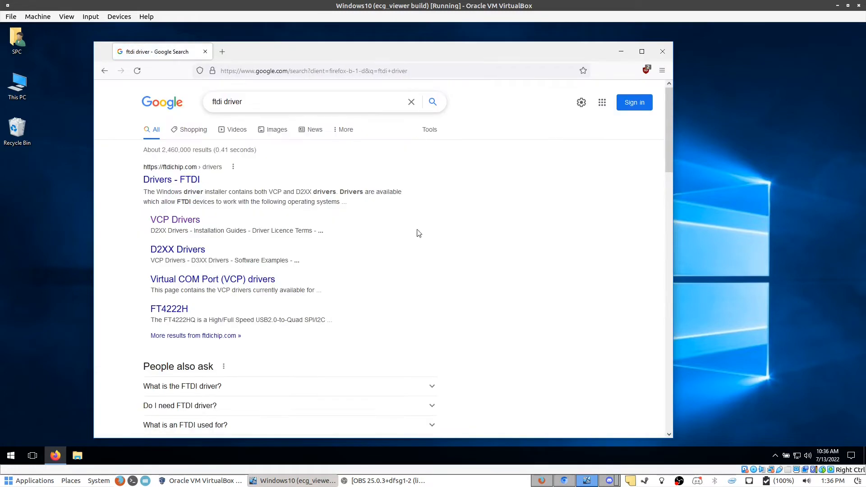
{"action": "mouse_move", "coordinate": [165, 179]}
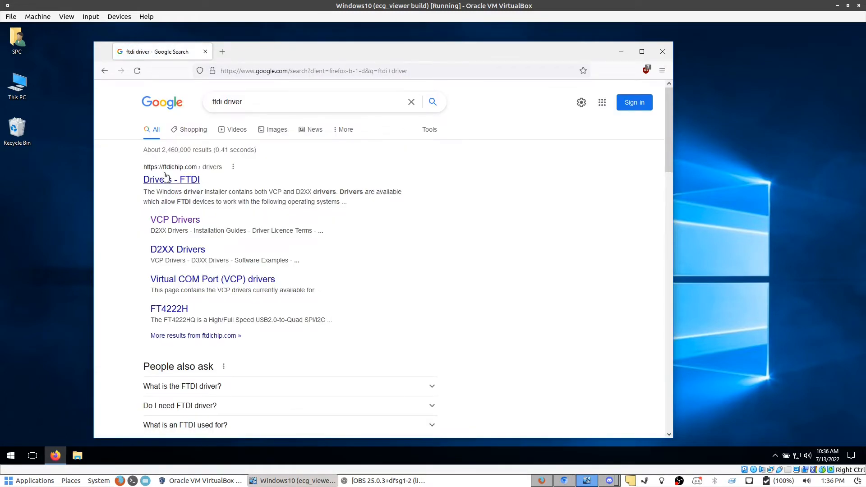
{"action": "mouse_move", "coordinate": [171, 180]}
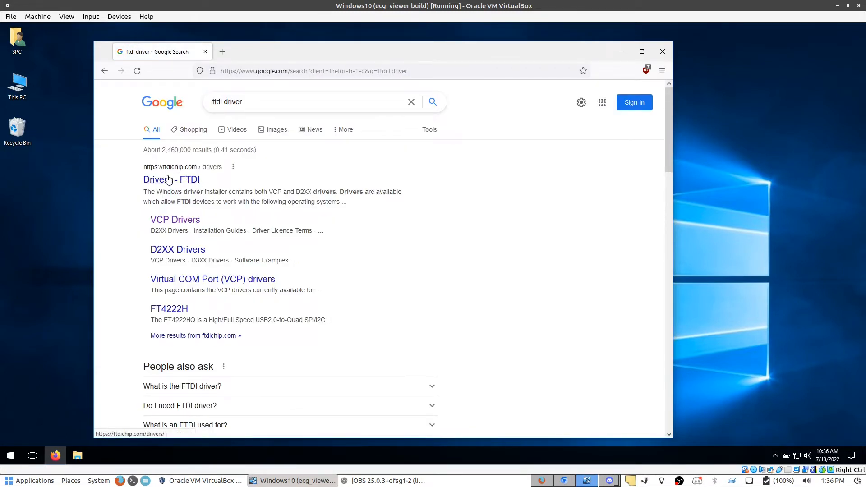
{"action": "left_click", "coordinate": [175, 220]}
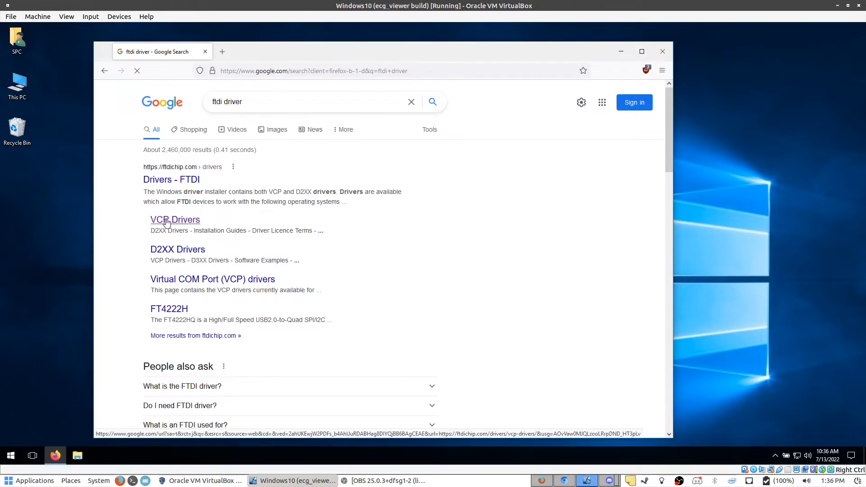
- Open FTDI's VCP Drivers page and scroll to the Windows desktop setup executable table
{"action": "left_click", "coordinate": [175, 220]}
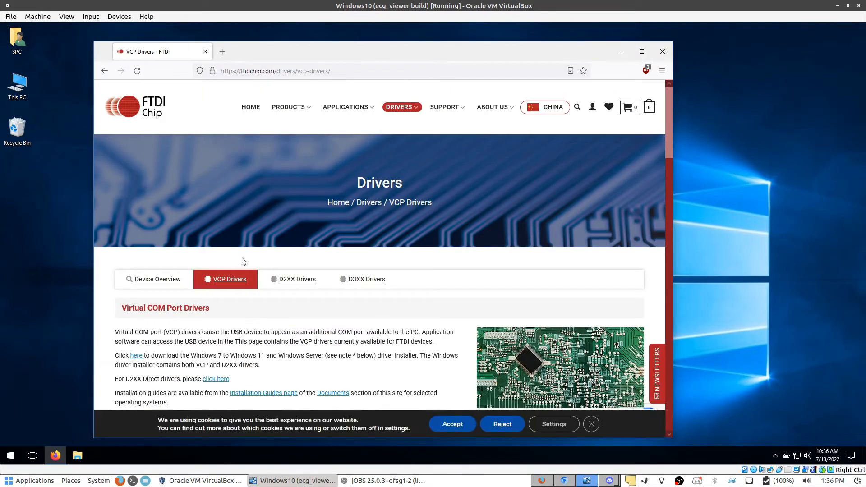
{"action": "mouse_move", "coordinate": [226, 279]}
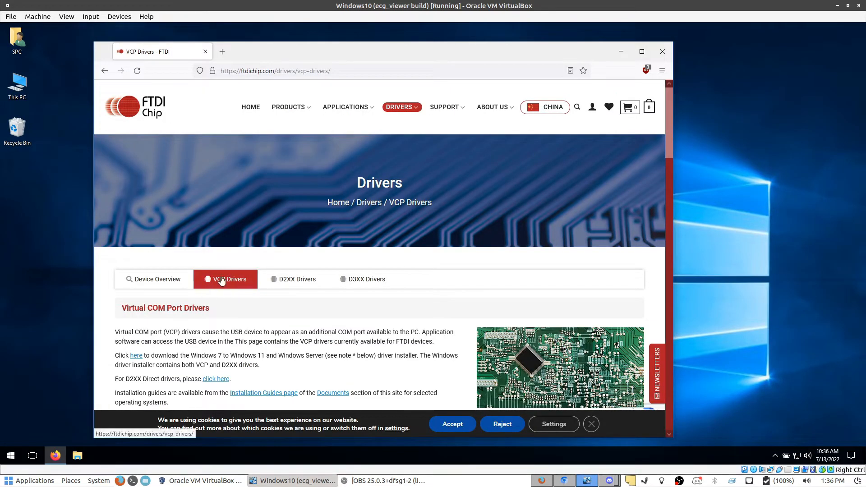
{"action": "scroll", "scroll_direction": "down", "scroll_amount": 3}
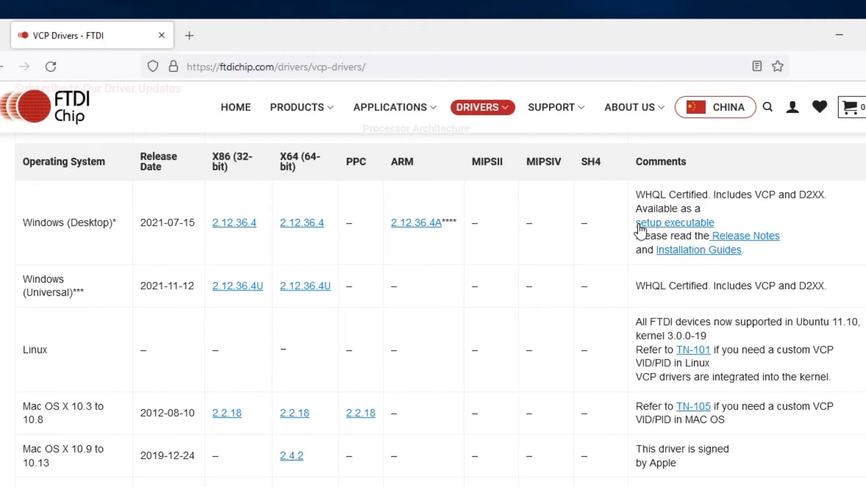
{"action": "mouse_move", "coordinate": [677, 227]}
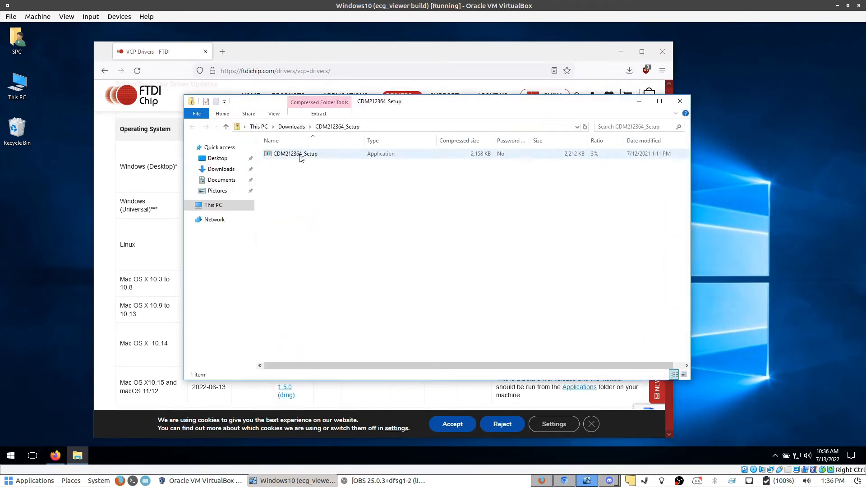
- Run CDM212364_Setup, extract it, accept the license, and finish installing the CDM drivers
{"action": "double_click", "coordinate": [295, 154]}
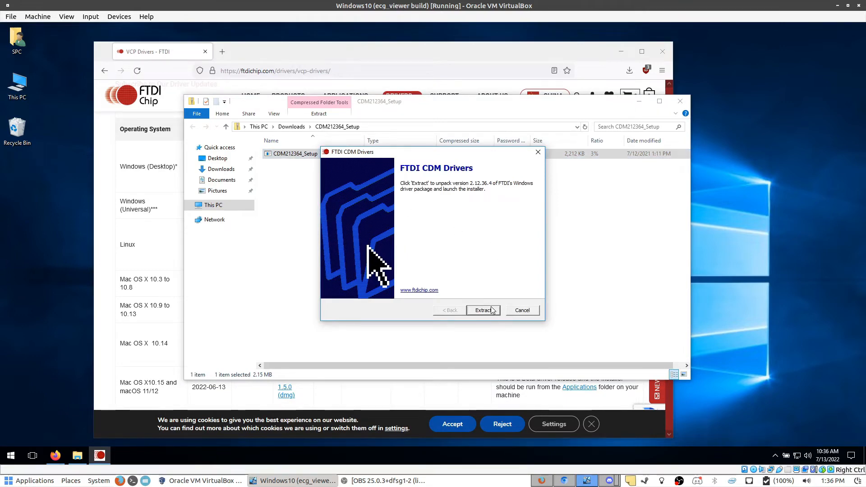
{"action": "left_click", "coordinate": [482, 310]}
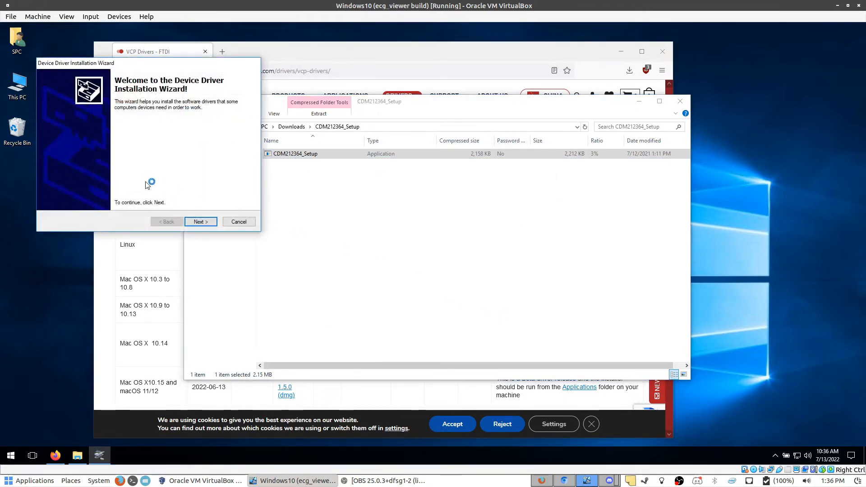
{"action": "left_click", "coordinate": [200, 222]}
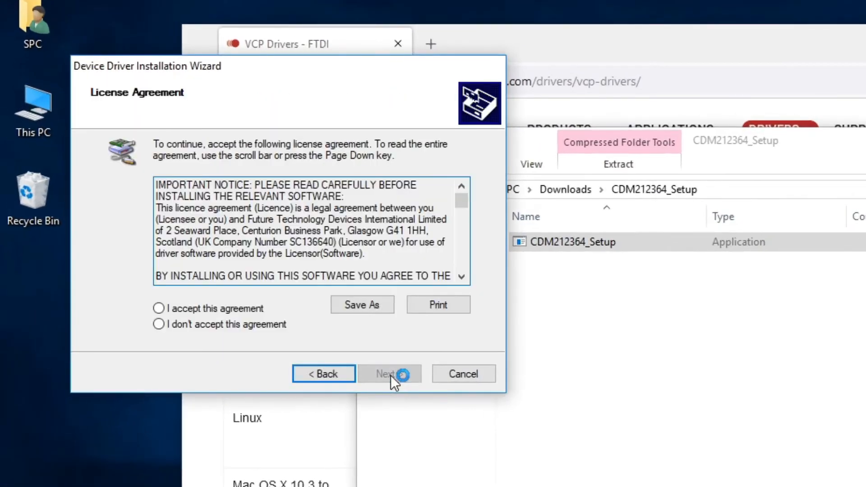
{"action": "left_click", "coordinate": [389, 373]}
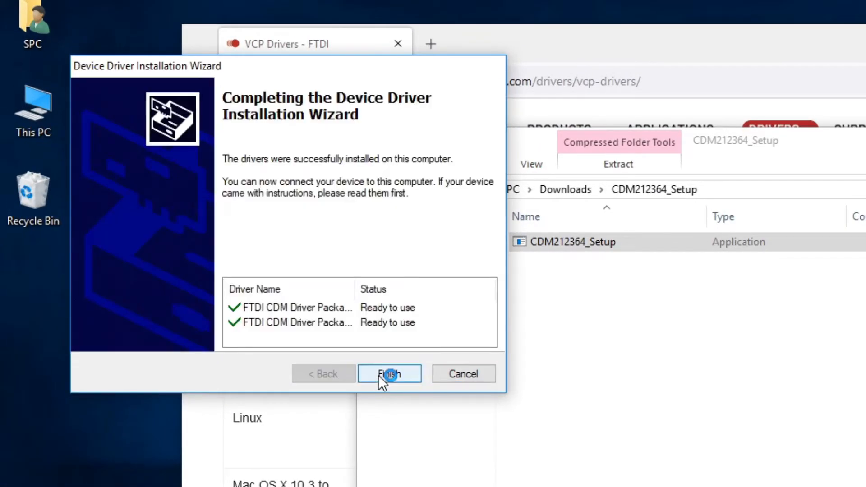
{"action": "left_click", "coordinate": [388, 374]}
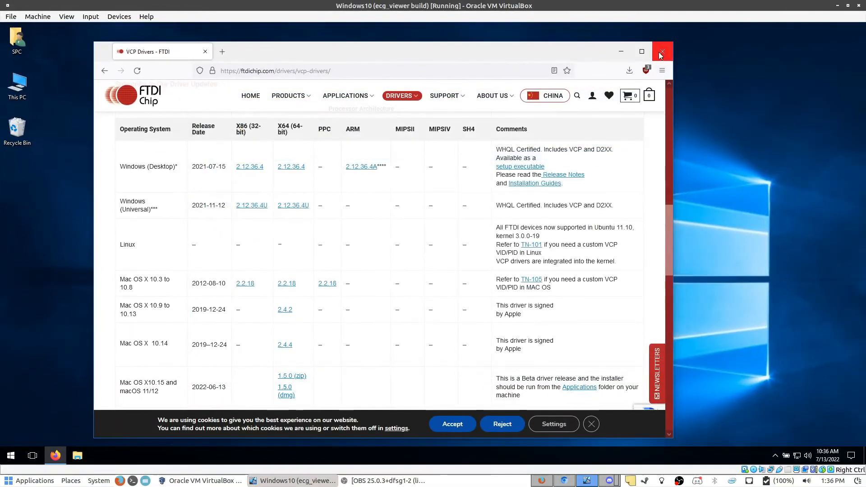
- Close Firefox and search Google for 'ftdi driver' in Safari on the Mac
{"action": "left_click", "coordinate": [661, 52]}
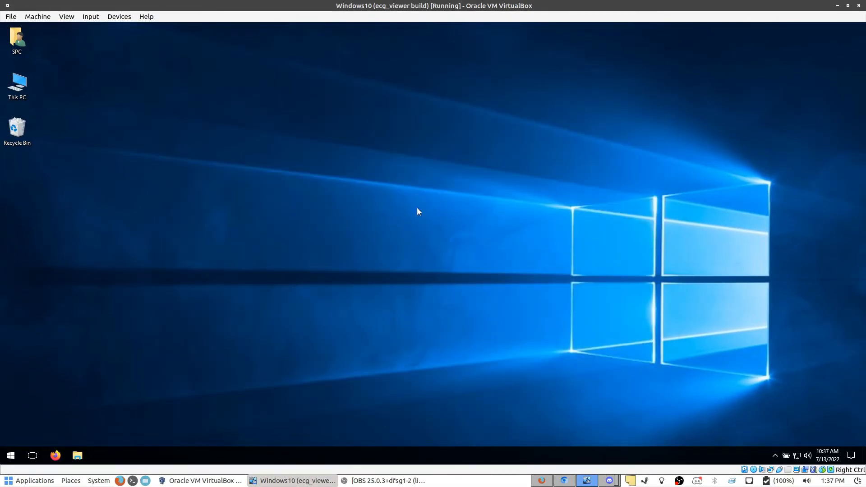
{"action": "mouse_move", "coordinate": [282, 253]}
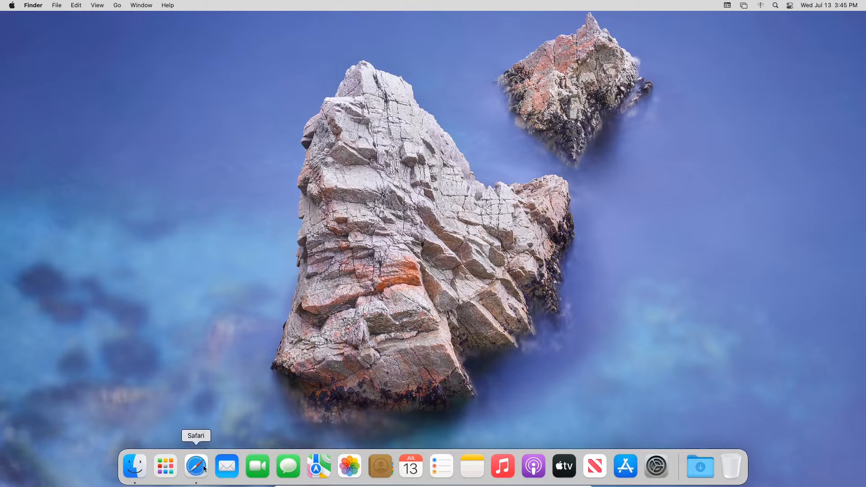
{"action": "left_click", "coordinate": [195, 466]}
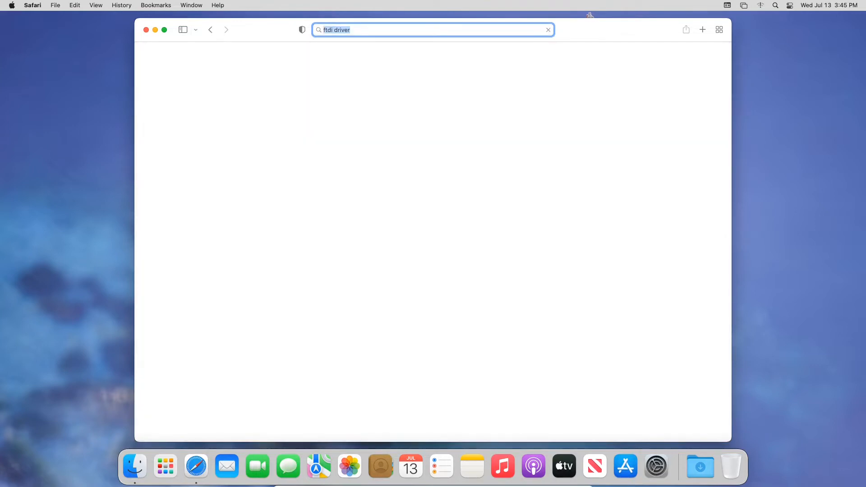
{"action": "key", "text": "Return"}
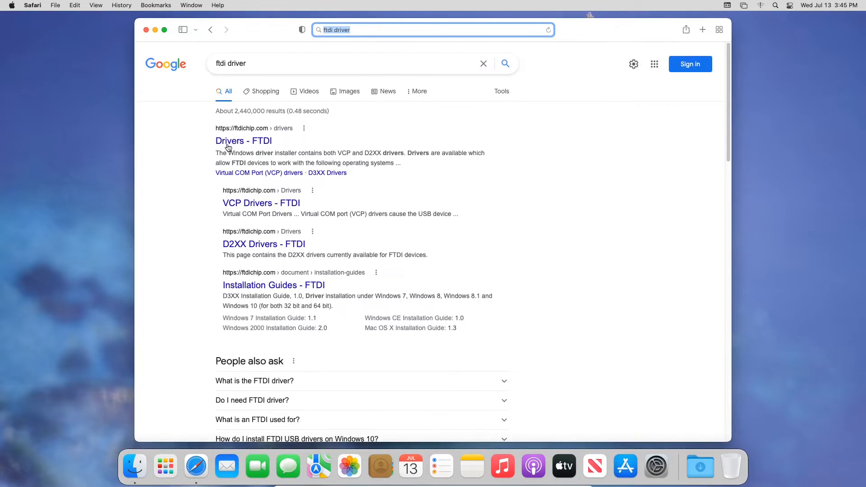
{"action": "mouse_move", "coordinate": [238, 133]}
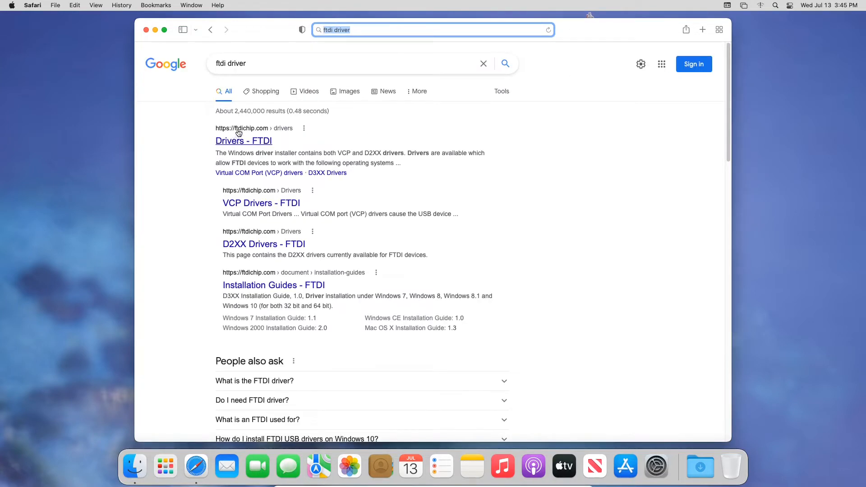
- Open the ftdichip.com VCP Drivers page and scroll to the Mac OS driver versions table
{"action": "left_click", "coordinate": [244, 141]}
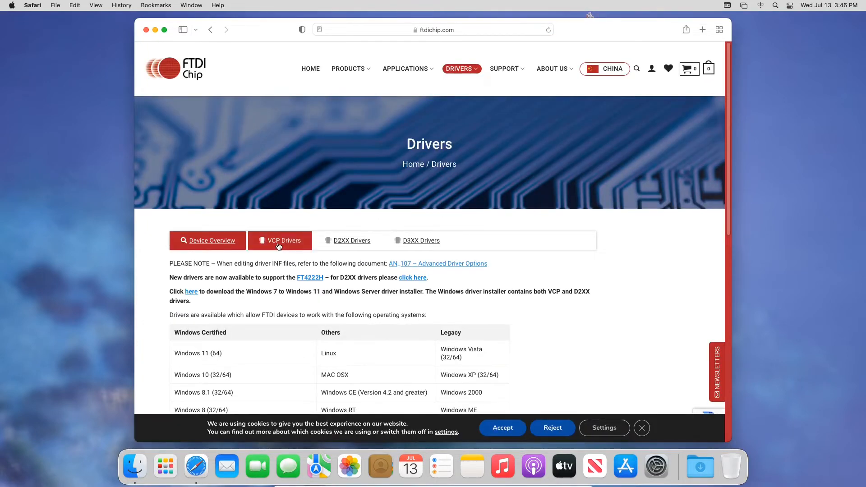
{"action": "left_click", "coordinate": [280, 241]}
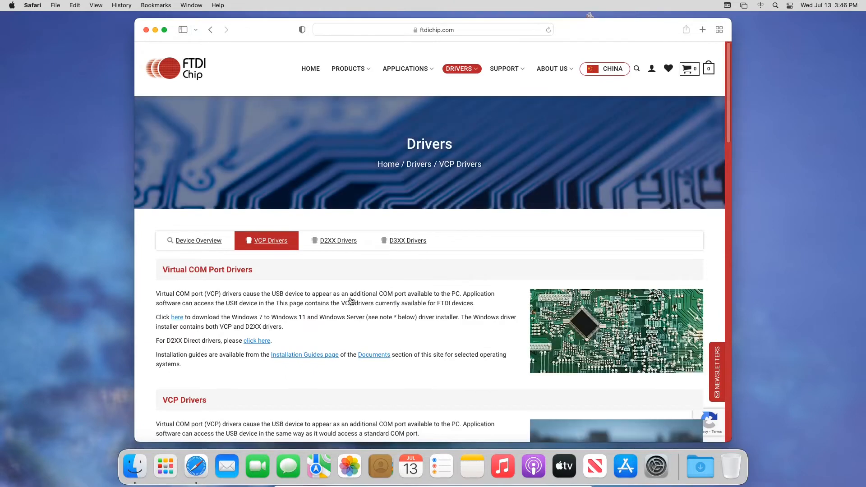
{"action": "scroll", "scroll_direction": "down", "scroll_amount": 3}
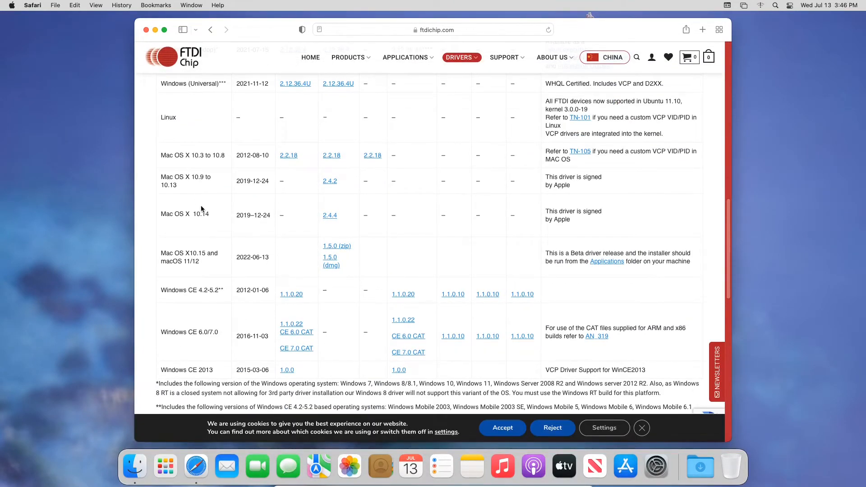
{"action": "mouse_move", "coordinate": [217, 250]}
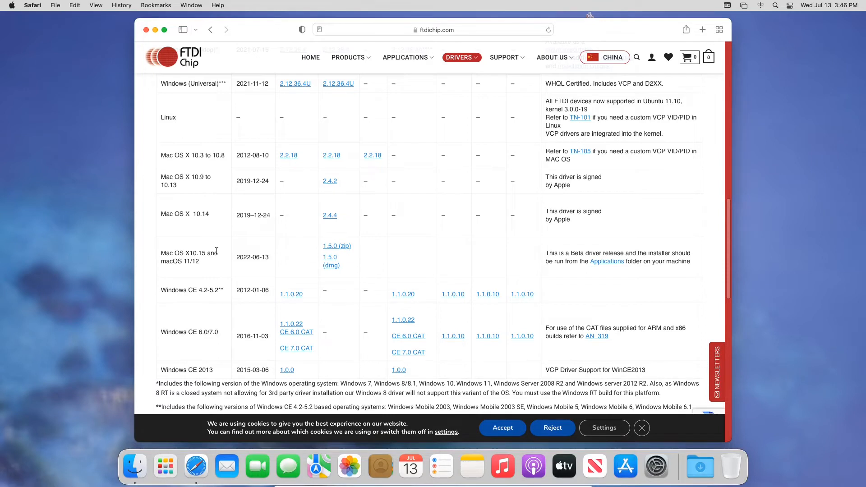
{"action": "mouse_move", "coordinate": [224, 247]}
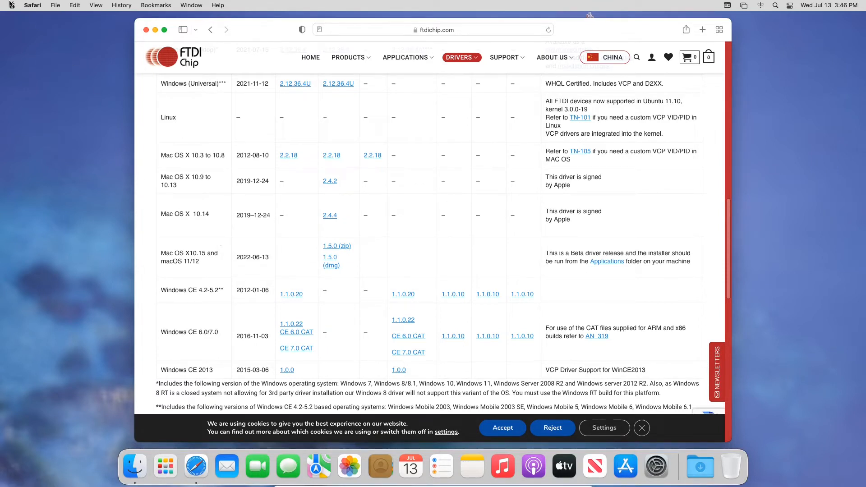
{"action": "mouse_move", "coordinate": [11, 5]}
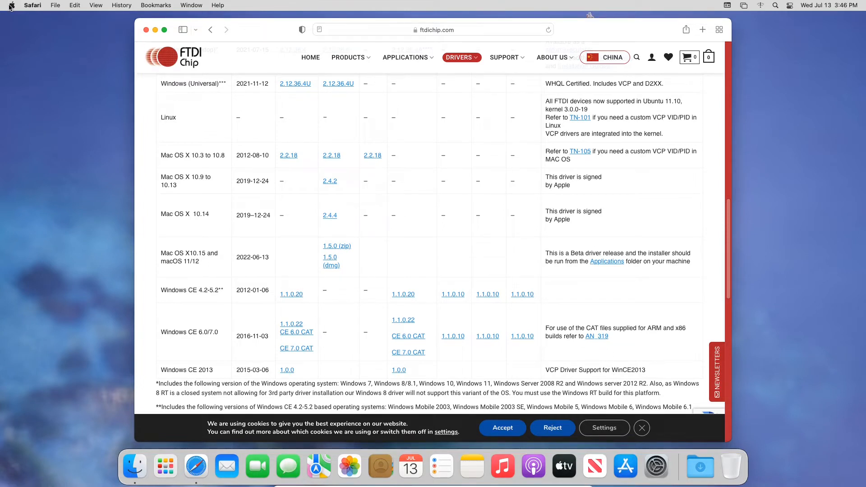
{"action": "left_click", "coordinate": [10, 5]}
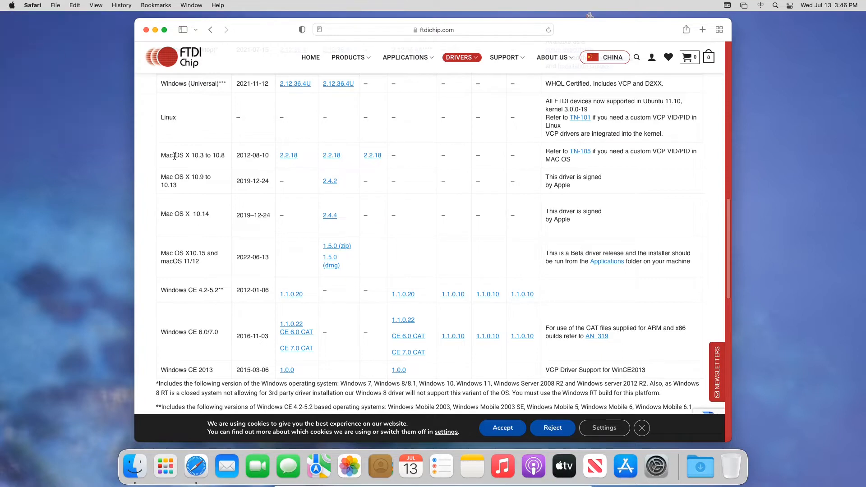
- Confirm macOS Monterey 12.4, then download the 1.5.0 dmg driver and allow the download
{"action": "left_click", "coordinate": [11, 5]}
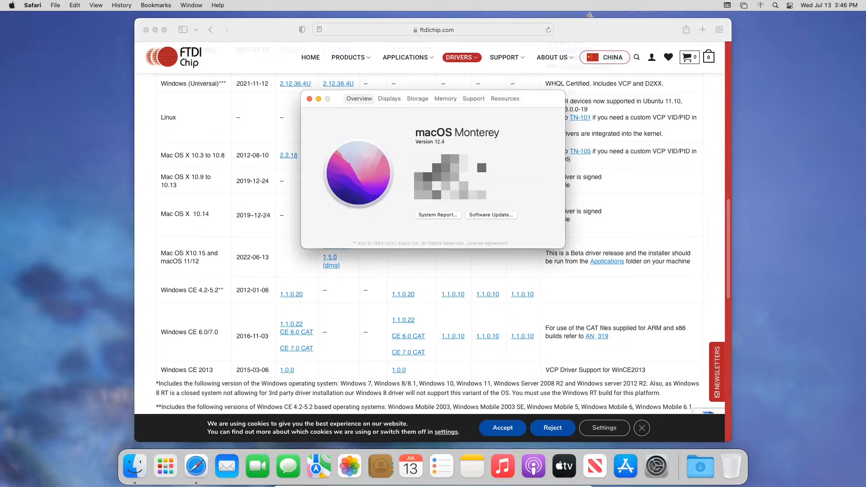
{"action": "mouse_move", "coordinate": [372, 132]}
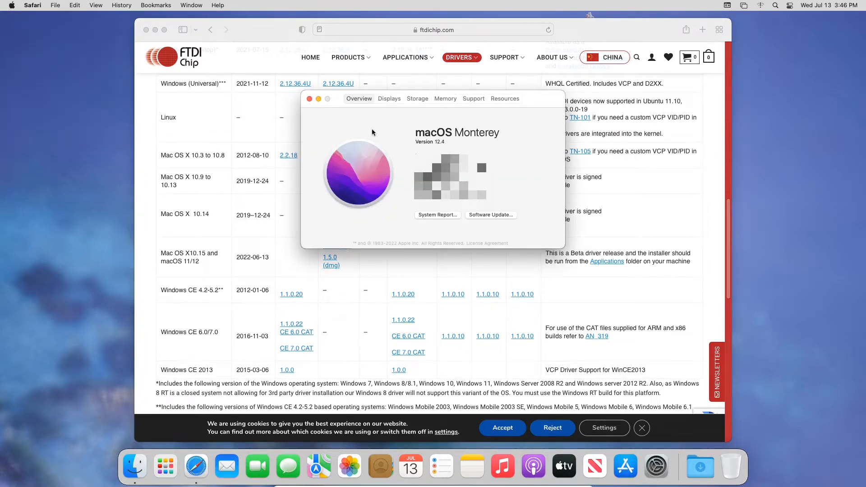
{"action": "left_click", "coordinate": [310, 98]}
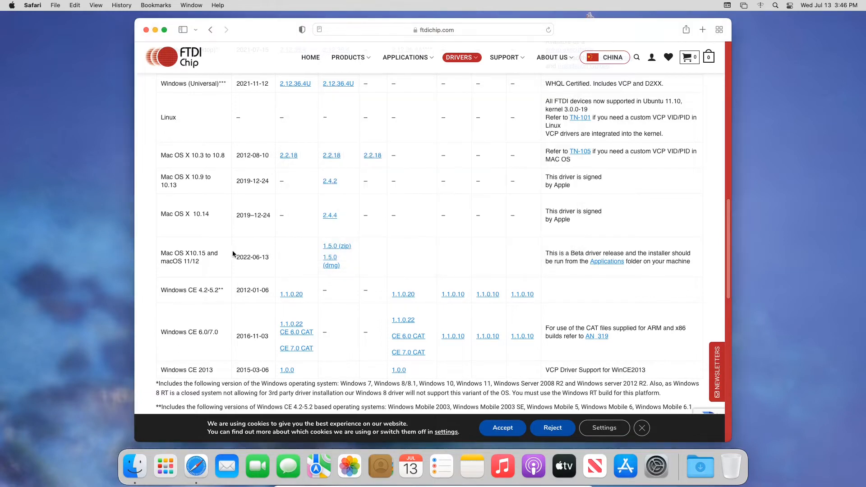
{"action": "double_click", "coordinate": [189, 257]}
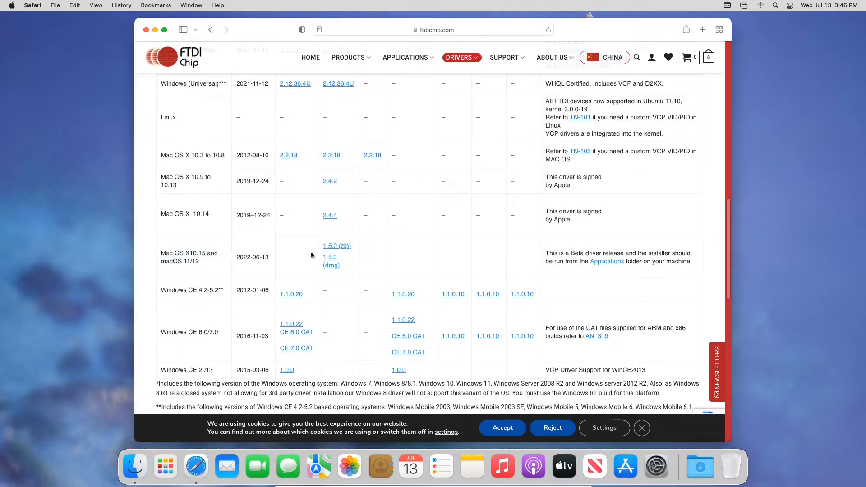
{"action": "mouse_move", "coordinate": [331, 265]}
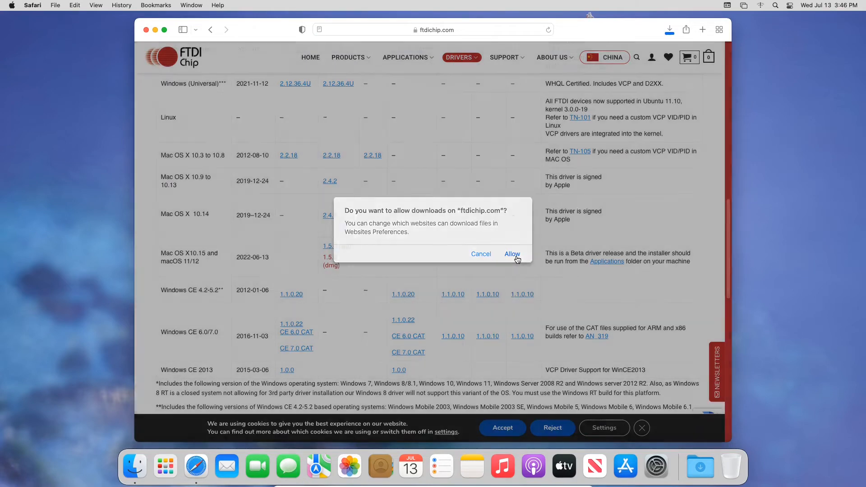
{"action": "left_click", "coordinate": [511, 254]}
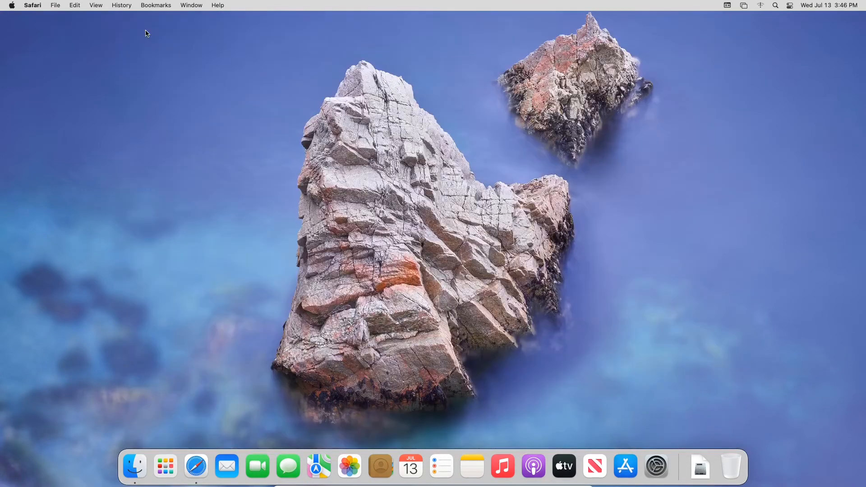
{"action": "mouse_move", "coordinate": [699, 469]}
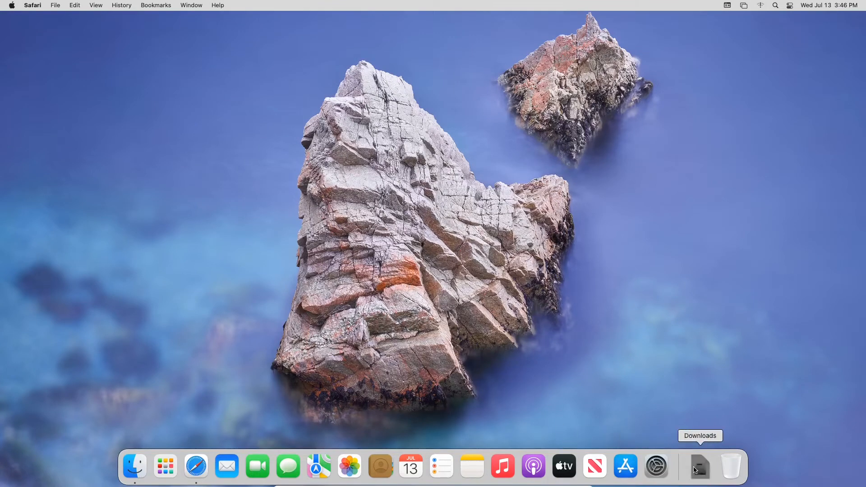
{"action": "mouse_move", "coordinate": [569, 344]}
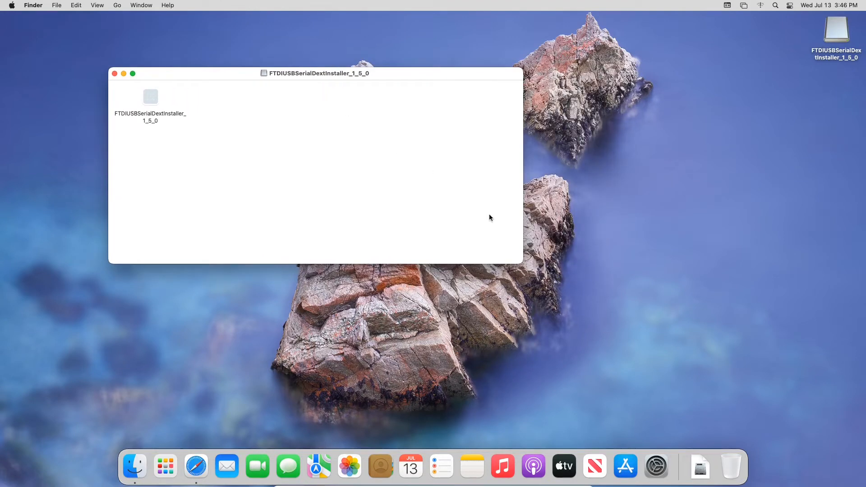
{"action": "mouse_move", "coordinate": [657, 460]}
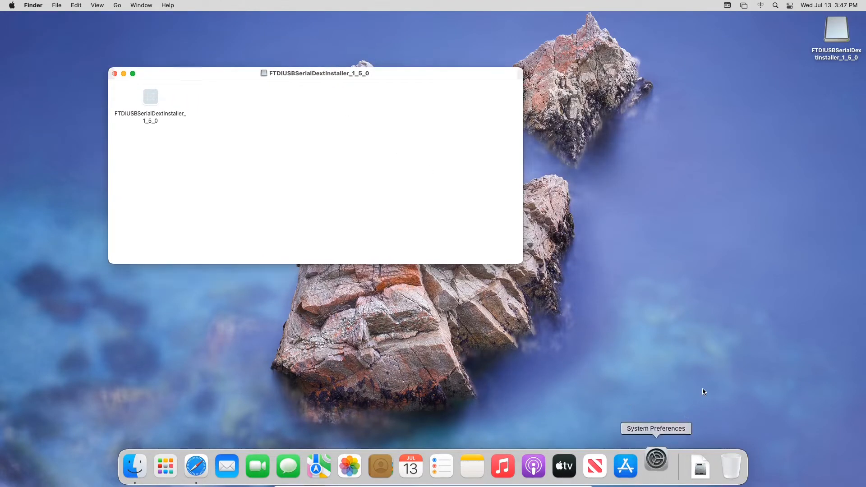
- Unlock Security & Privacy with the admin password and move its window right
{"action": "left_click", "coordinate": [656, 460]}
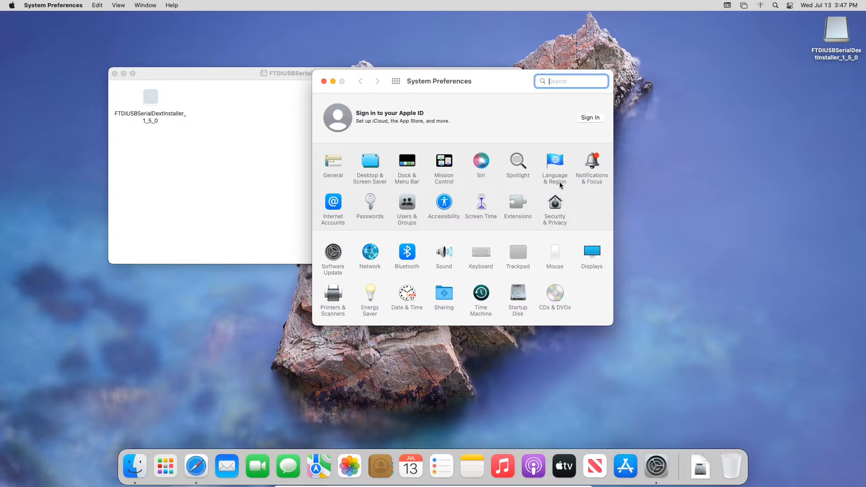
{"action": "left_click", "coordinate": [554, 202]}
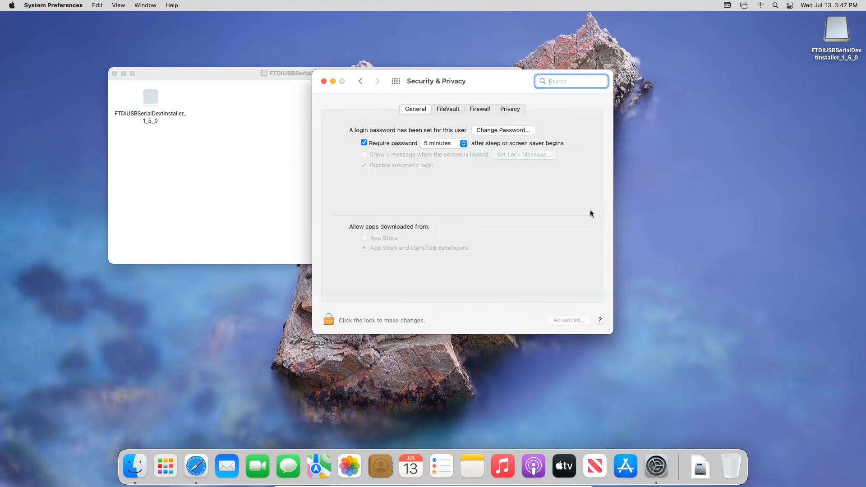
{"action": "left_click", "coordinate": [328, 319]}
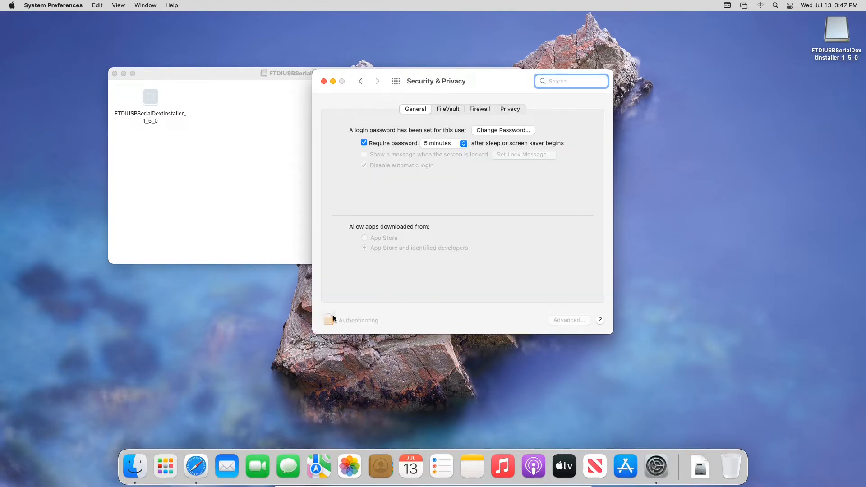
{"action": "left_click", "coordinate": [329, 320]}
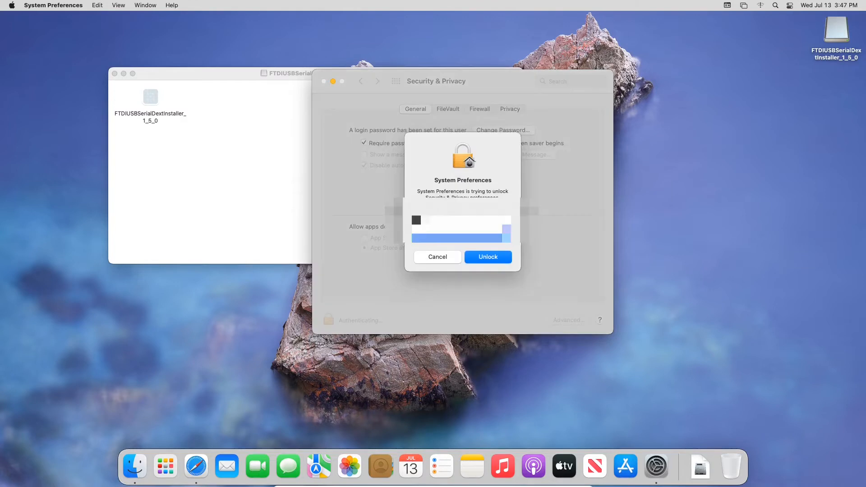
{"action": "left_click", "coordinate": [487, 256]}
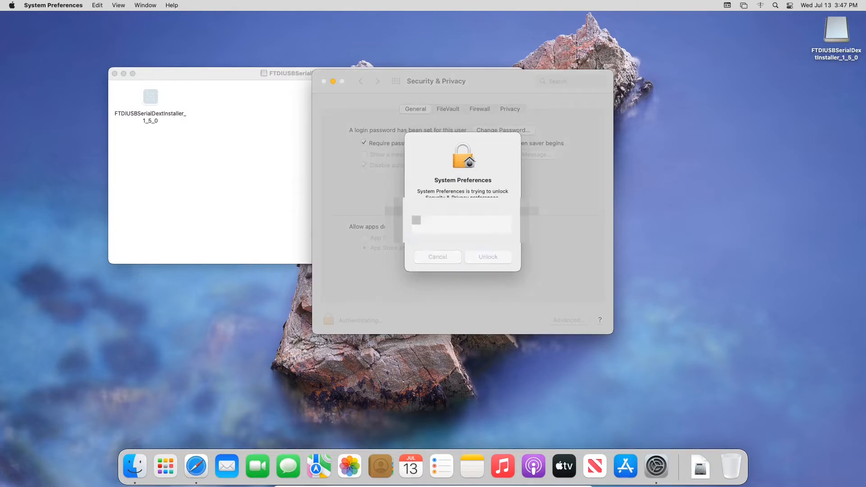
{"action": "left_click", "coordinate": [487, 257]}
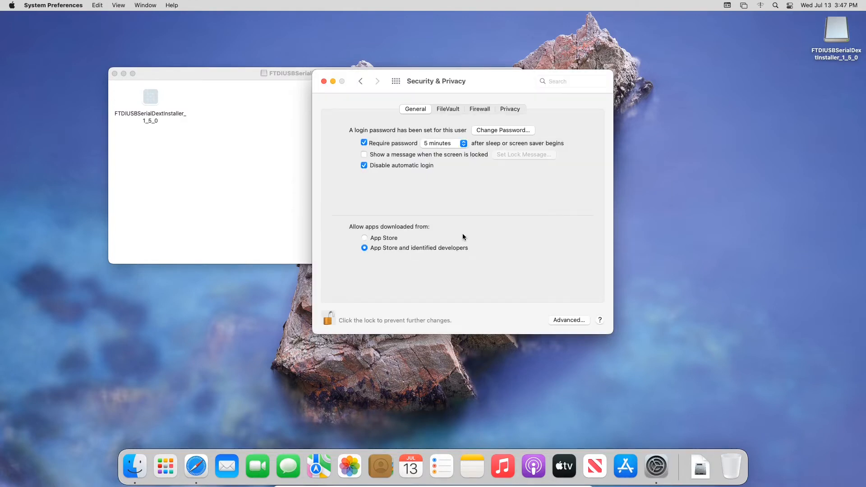
{"action": "left_click_drag", "start_coordinate": [436, 81], "coordinate": [669, 127]}
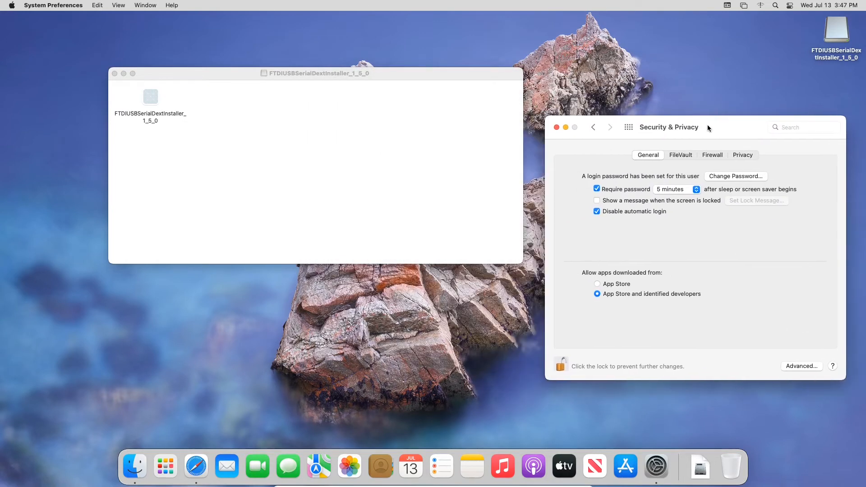
{"action": "mouse_move", "coordinate": [653, 132]}
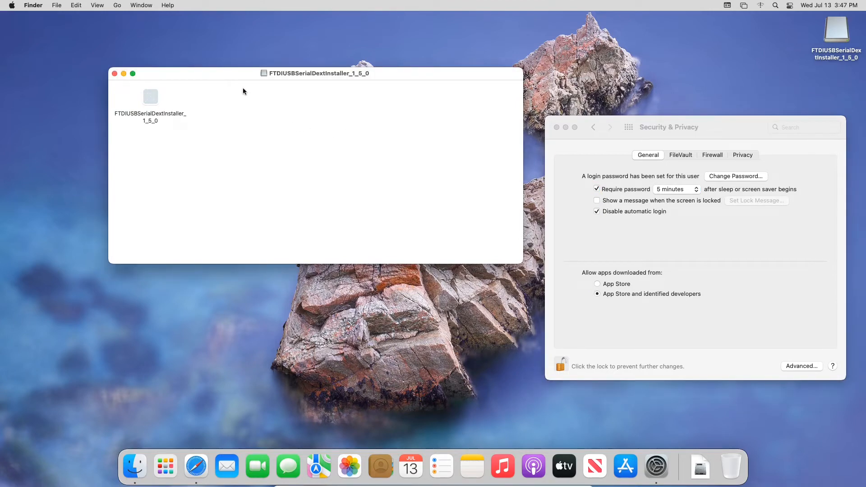
{"action": "mouse_move", "coordinate": [57, 15]}
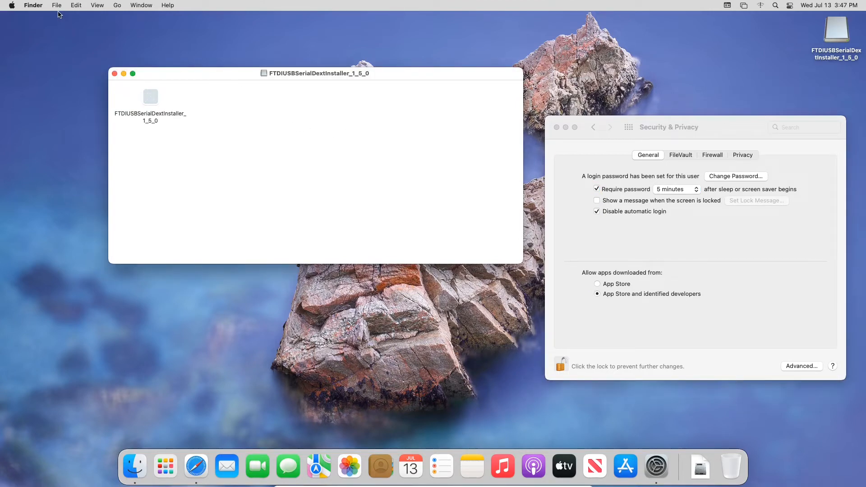
- Open a new Finder window on Applications and drag FTDIUSBSerialDextInstaller_1_5_0 into it
{"action": "left_click", "coordinate": [56, 5]}
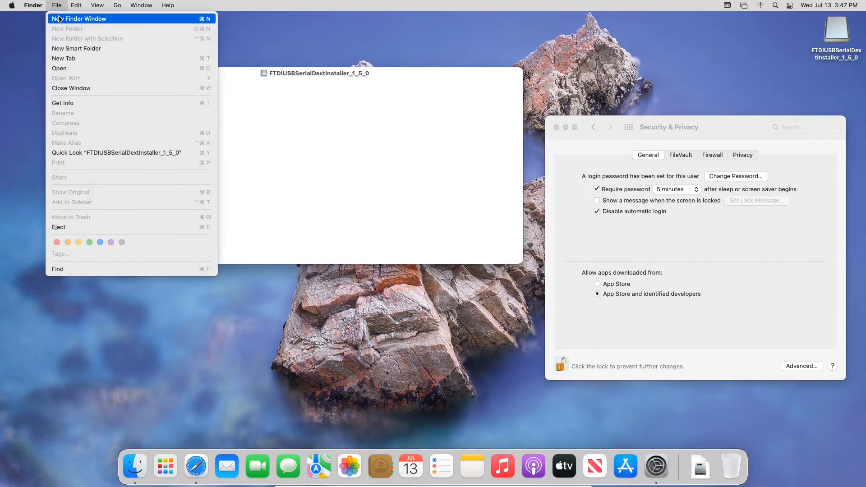
{"action": "left_click", "coordinate": [81, 18]}
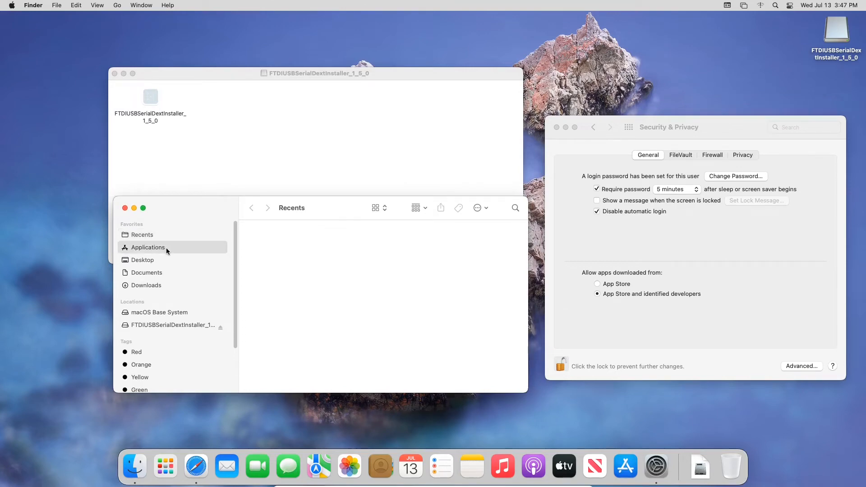
{"action": "left_click", "coordinate": [148, 247]}
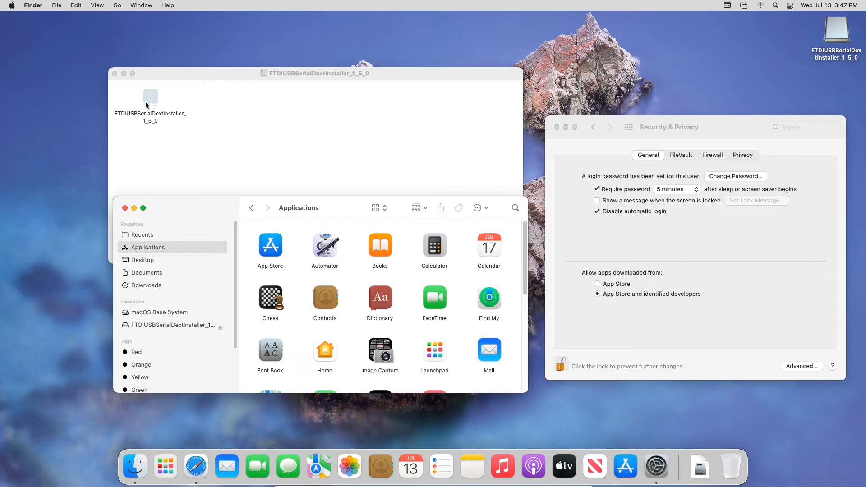
{"action": "left_click_drag", "start_coordinate": [151, 96], "coordinate": [295, 252]}
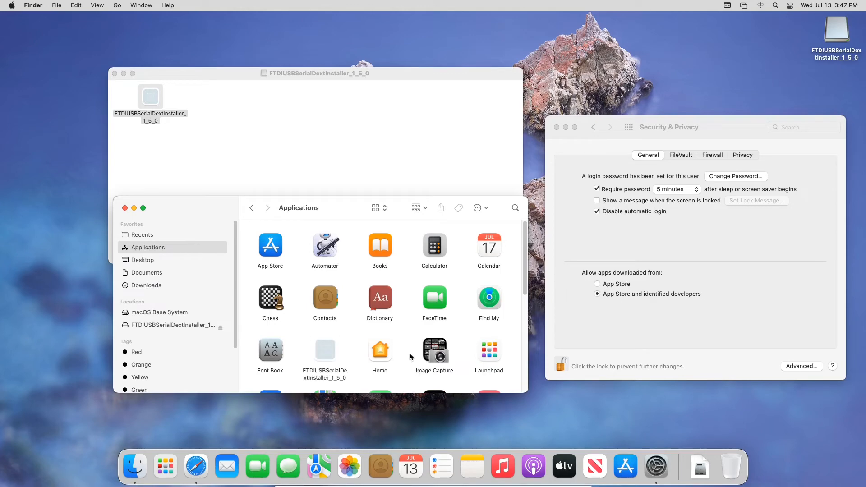
{"action": "mouse_move", "coordinate": [369, 353]}
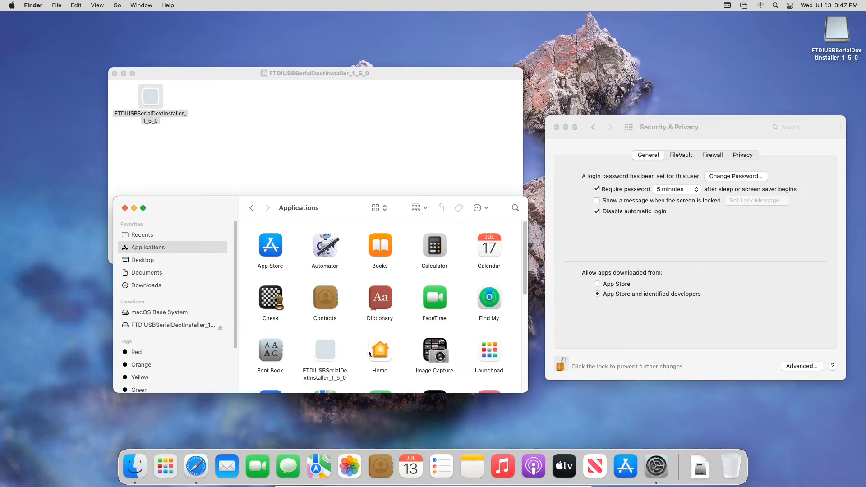
{"action": "mouse_move", "coordinate": [328, 339]}
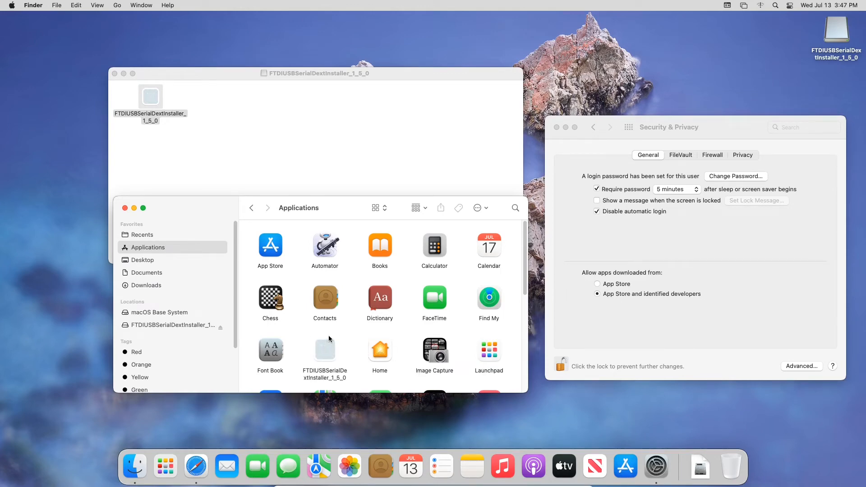
{"action": "mouse_move", "coordinate": [325, 308]}
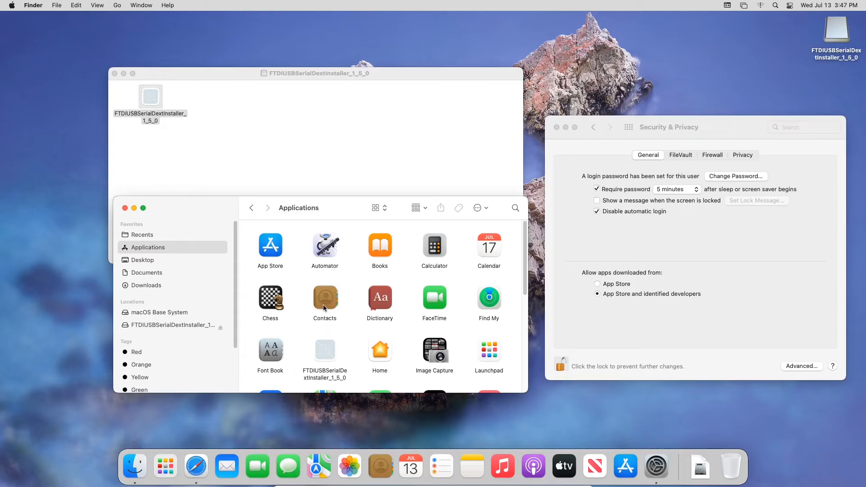
{"action": "mouse_move", "coordinate": [322, 349]}
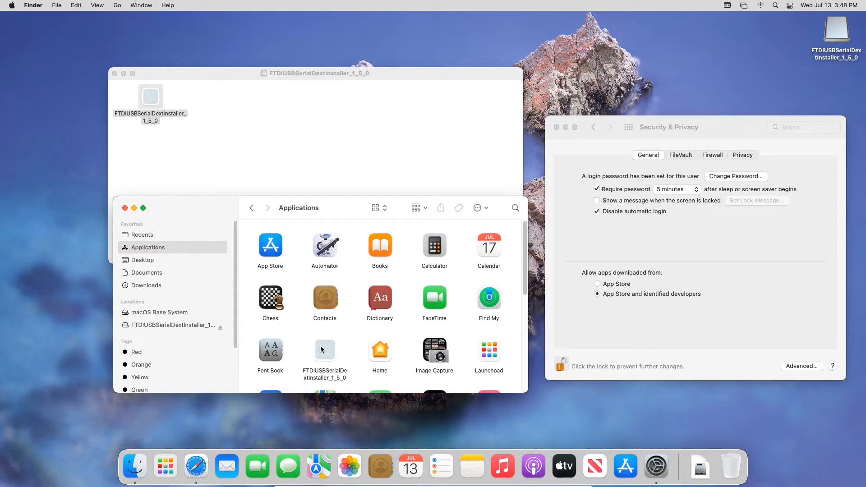
- Select FTDIUSBSerialDextInstaller in Applications and double-click it to launch the installer
{"action": "left_click", "coordinate": [325, 349]}
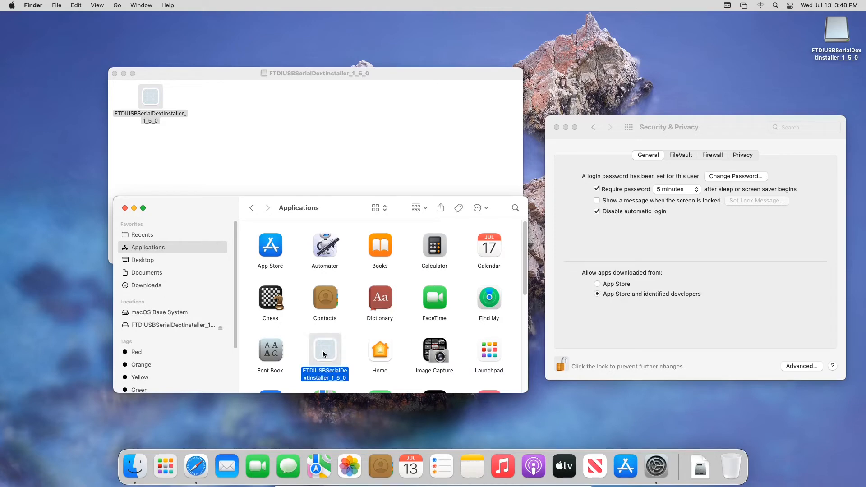
{"action": "double_click", "coordinate": [324, 349]}
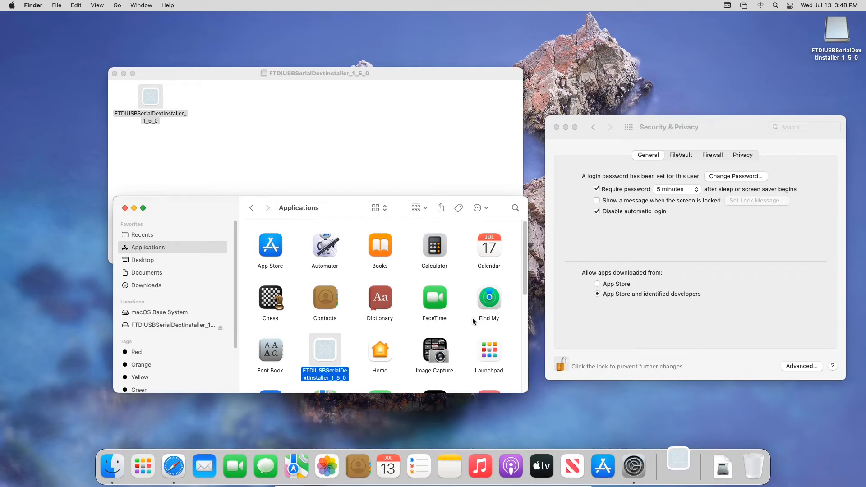
{"action": "double_click", "coordinate": [325, 351]}
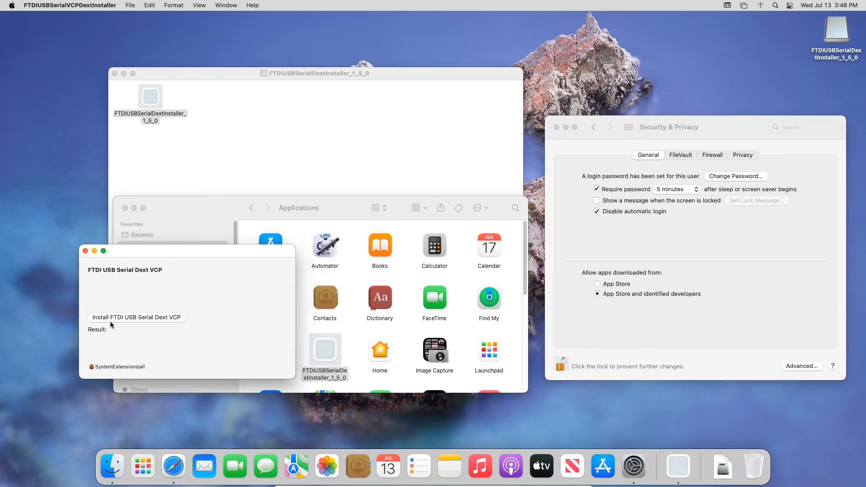
{"action": "mouse_move", "coordinate": [116, 334]}
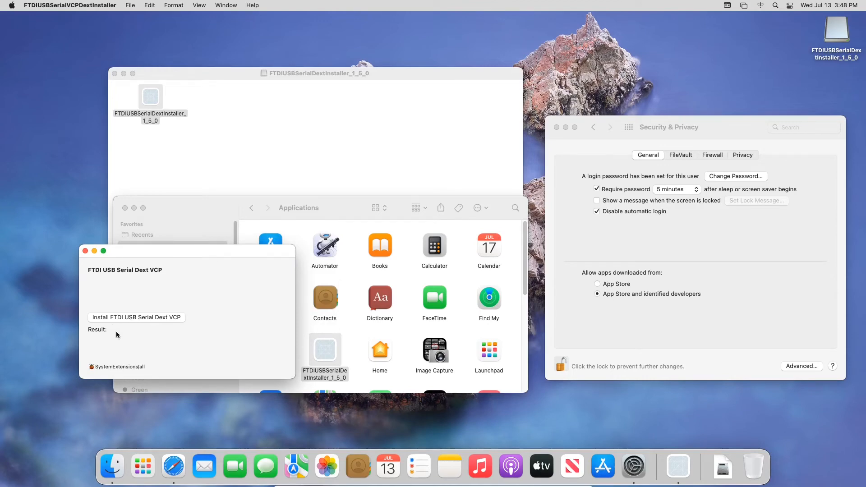
{"action": "mouse_move", "coordinate": [138, 335]}
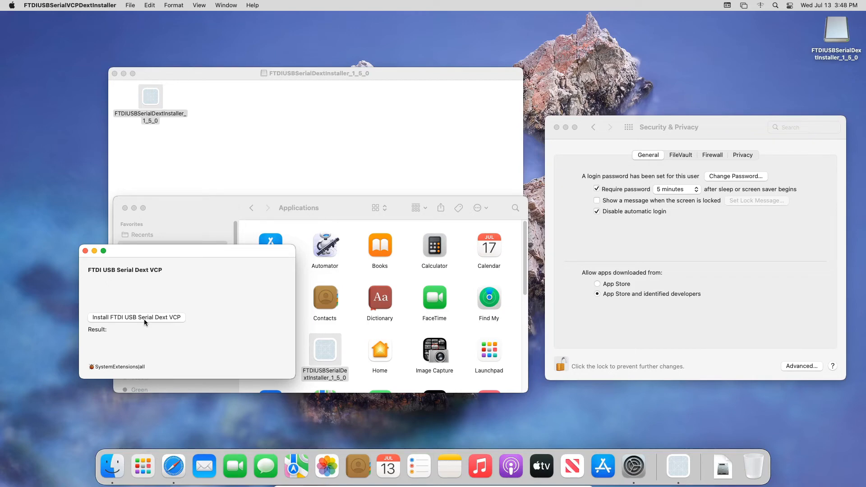
{"action": "mouse_move", "coordinate": [681, 369]}
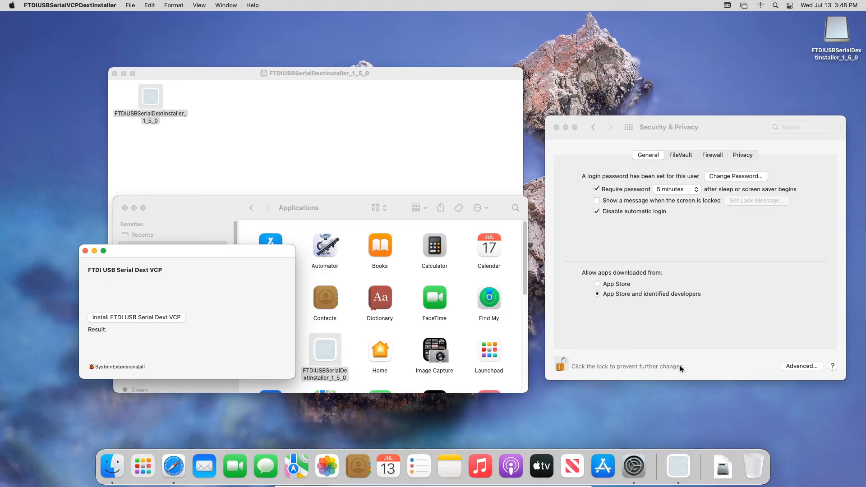
{"action": "mouse_move", "coordinate": [645, 331]}
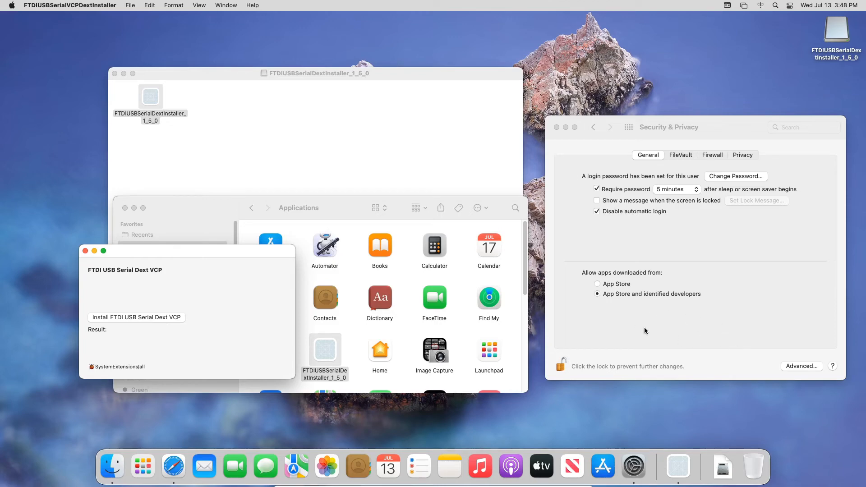
{"action": "mouse_move", "coordinate": [115, 324]}
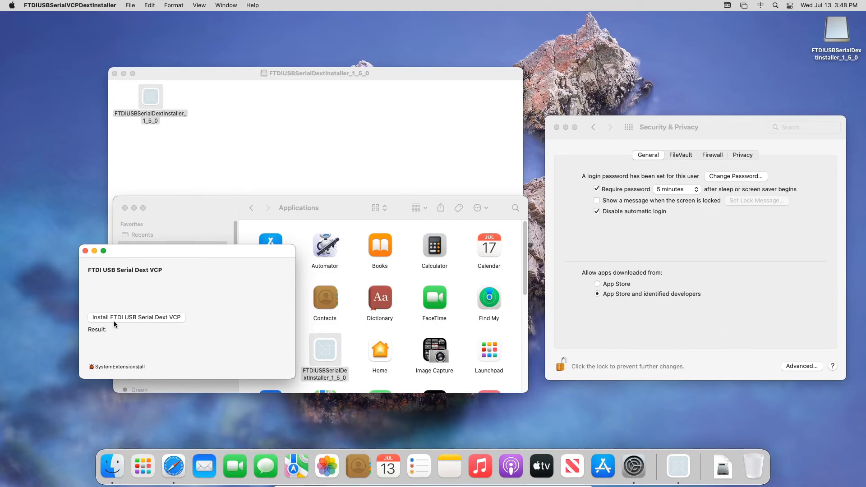
- Start the FTDI USB Serial Dext VCP install and dismiss the System Extension Blocked alert
{"action": "left_click", "coordinate": [136, 318]}
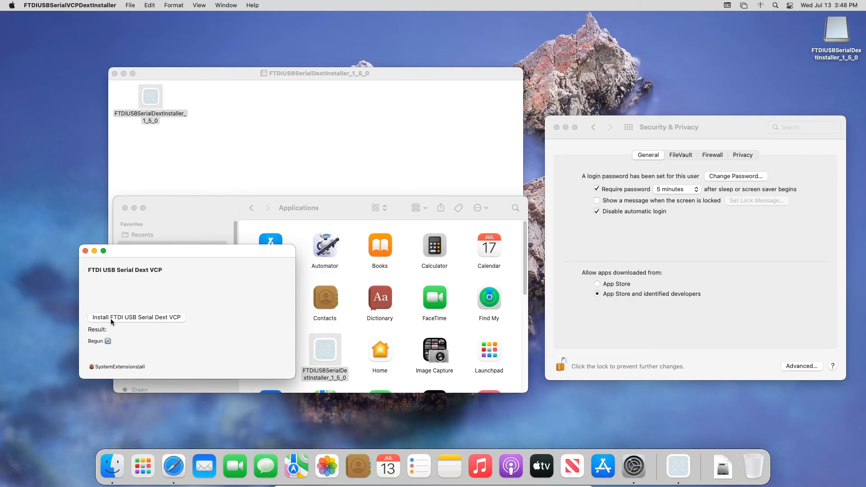
{"action": "left_click", "coordinate": [135, 317]}
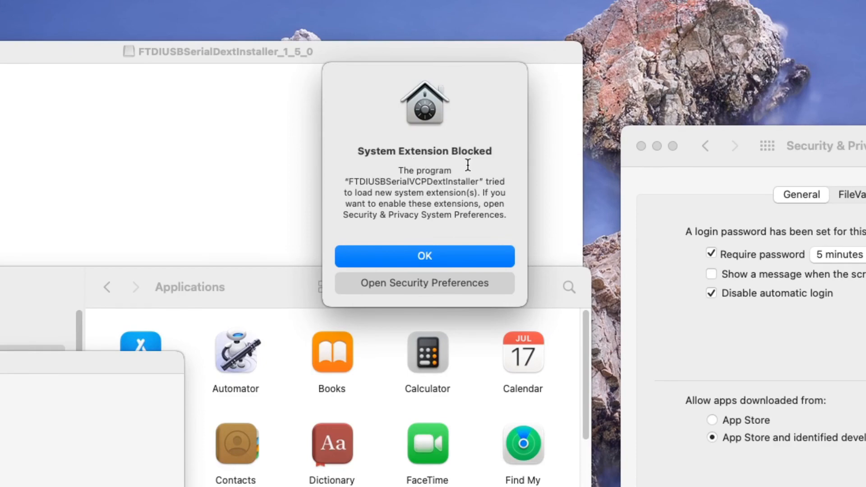
{"action": "left_click", "coordinate": [424, 256]}
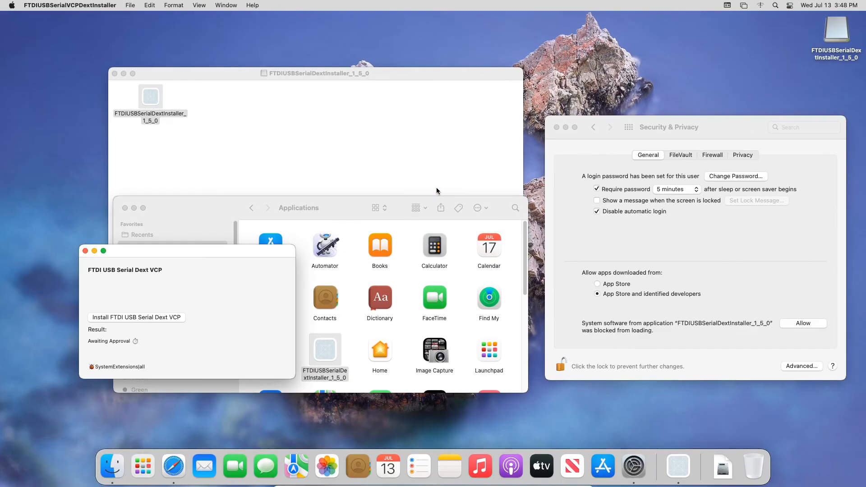
{"action": "mouse_move", "coordinate": [625, 345]}
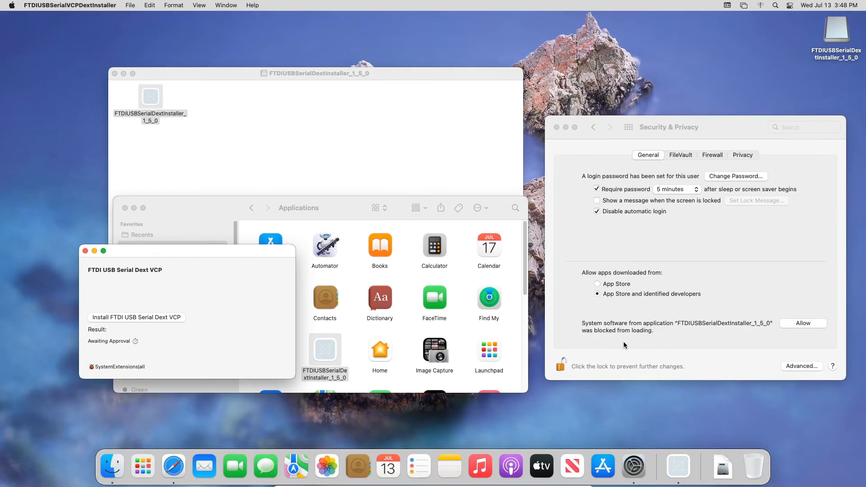
{"action": "mouse_move", "coordinate": [588, 337]}
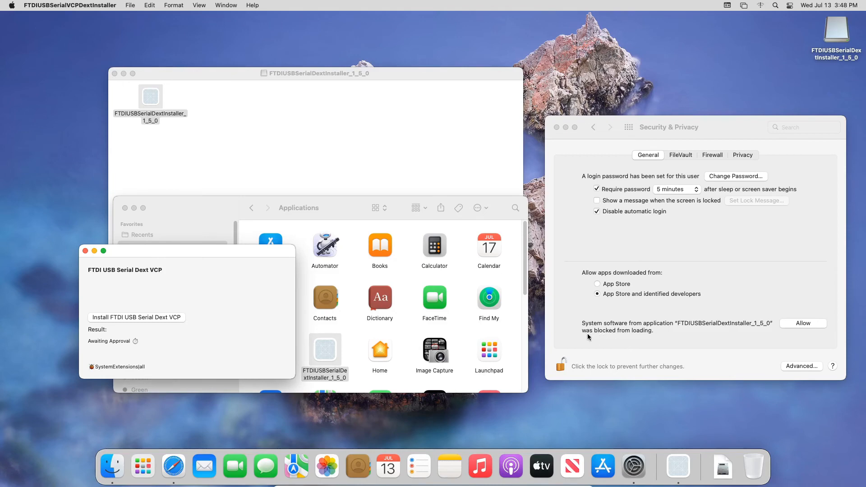
{"action": "mouse_move", "coordinate": [604, 343]}
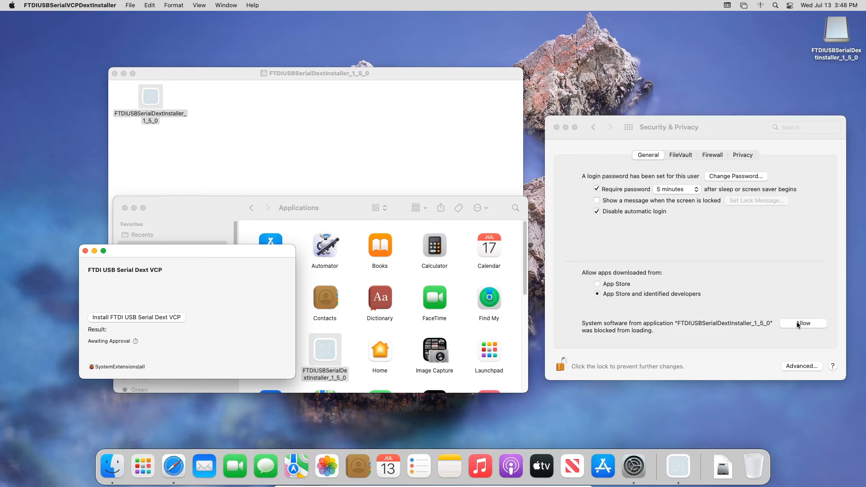
- Allow the blocked FTDI software, quit the installer, and eject the FTDIUSBSerialDextInstaller_1_5_0 disk image
{"action": "left_click", "coordinate": [803, 323]}
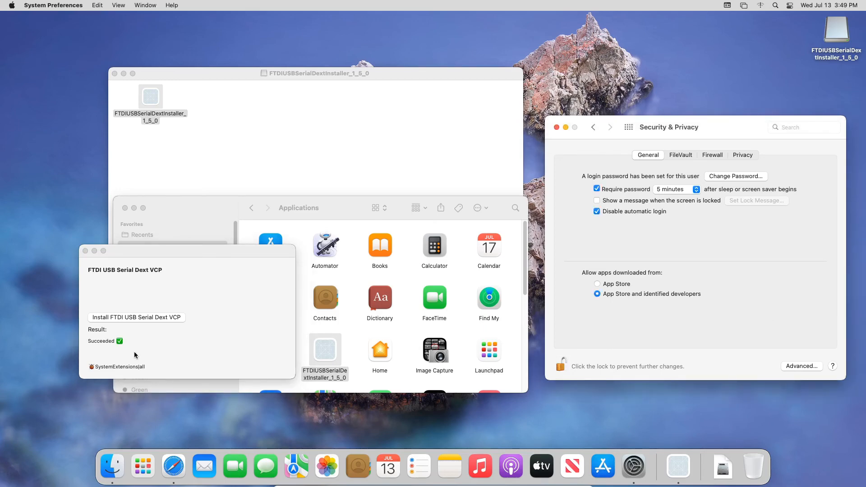
{"action": "mouse_move", "coordinate": [665, 254]}
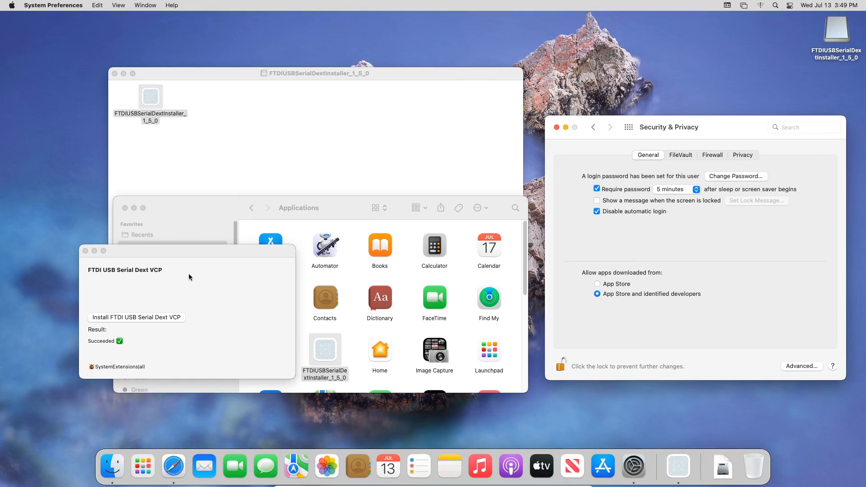
{"action": "left_click", "coordinate": [187, 270]}
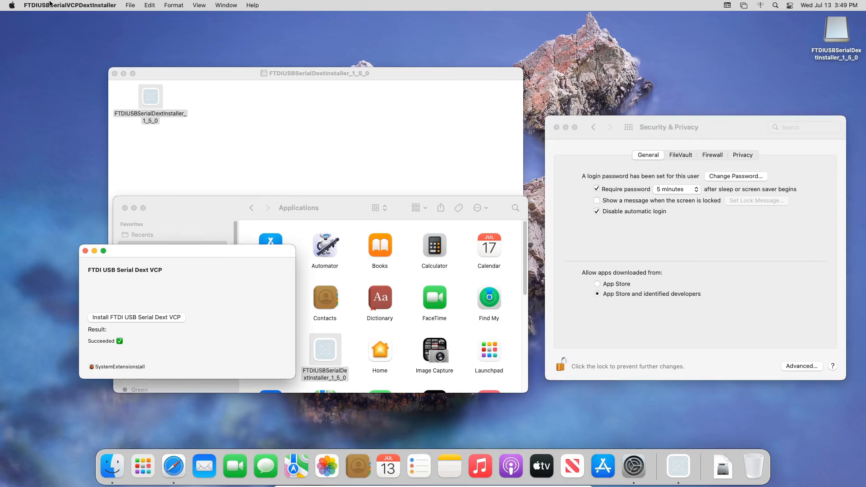
{"action": "left_click", "coordinate": [70, 5]}
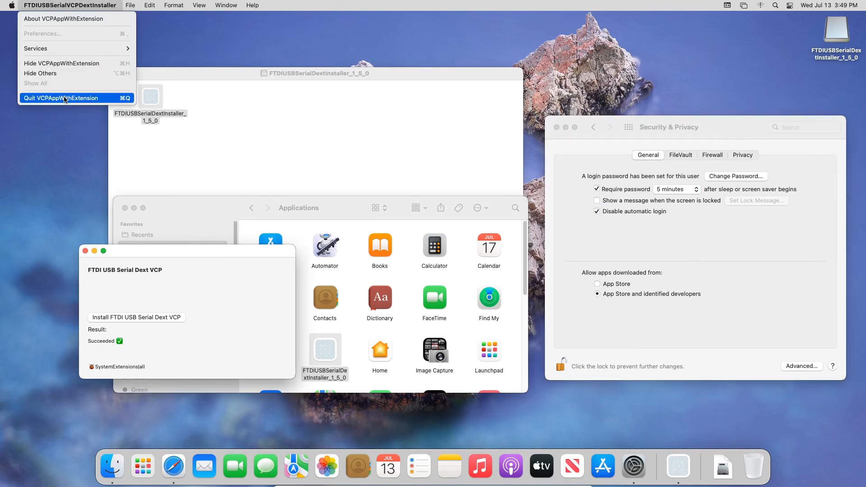
{"action": "left_click", "coordinate": [60, 98]}
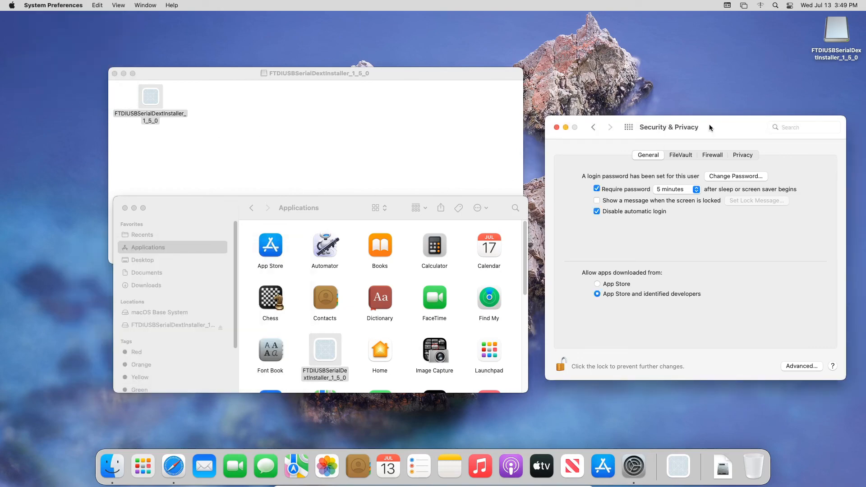
{"action": "right_click", "coordinate": [835, 29]}
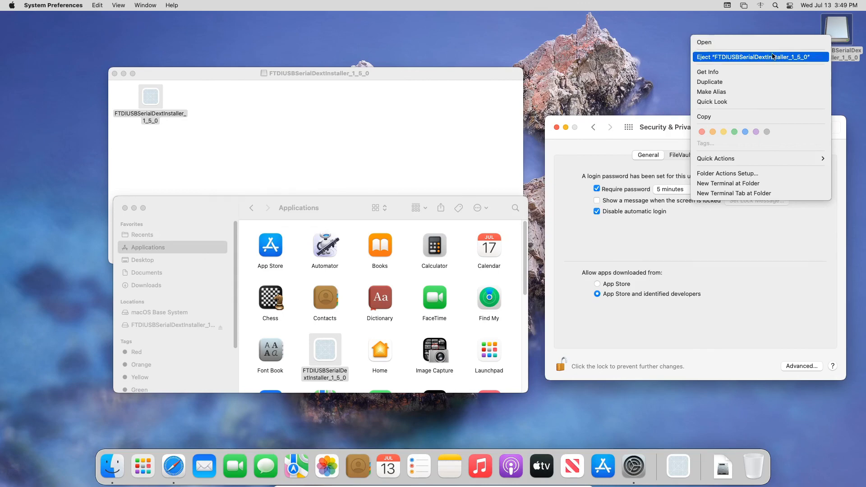
{"action": "left_click", "coordinate": [751, 57]}
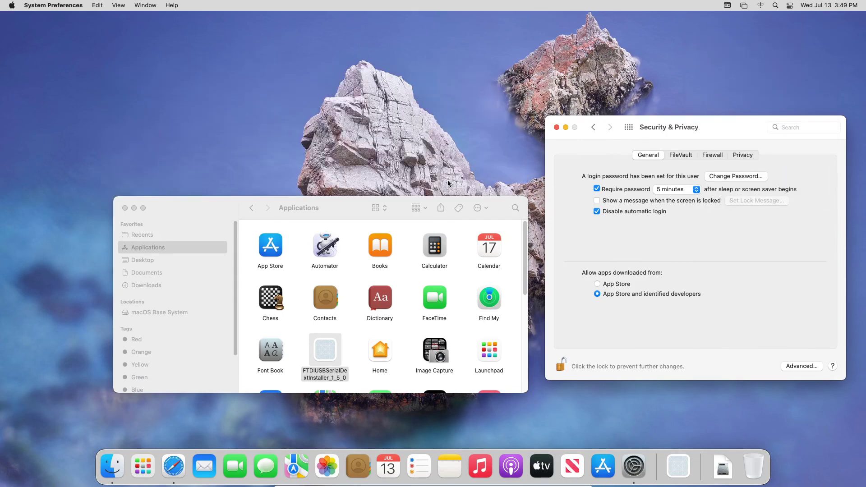